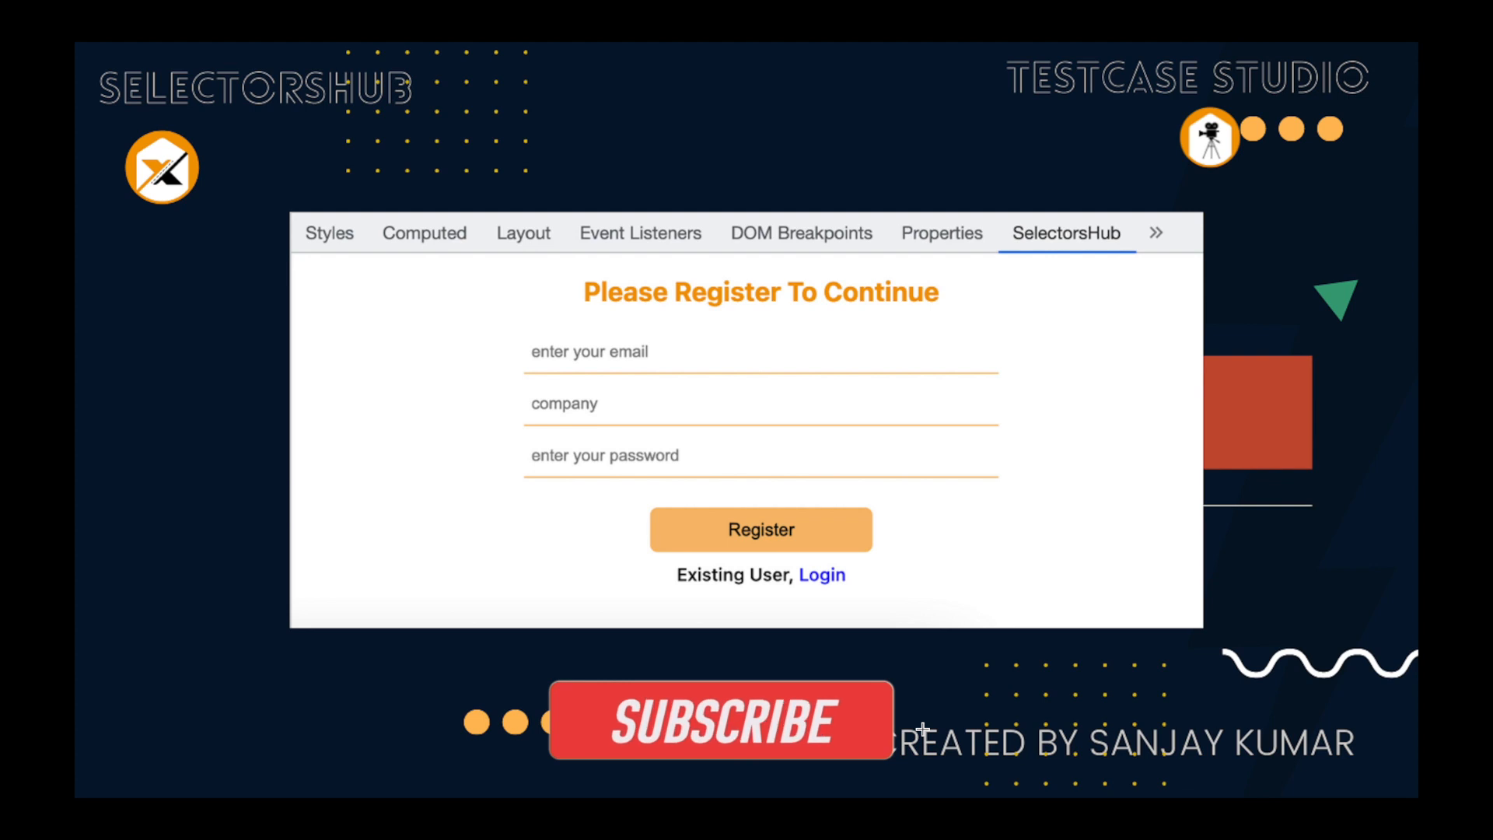
- Open Chrome DevTools on the selectorshub.com homepage with the Styles pane showing
{"action": "left_click", "coordinate": [721, 721]}
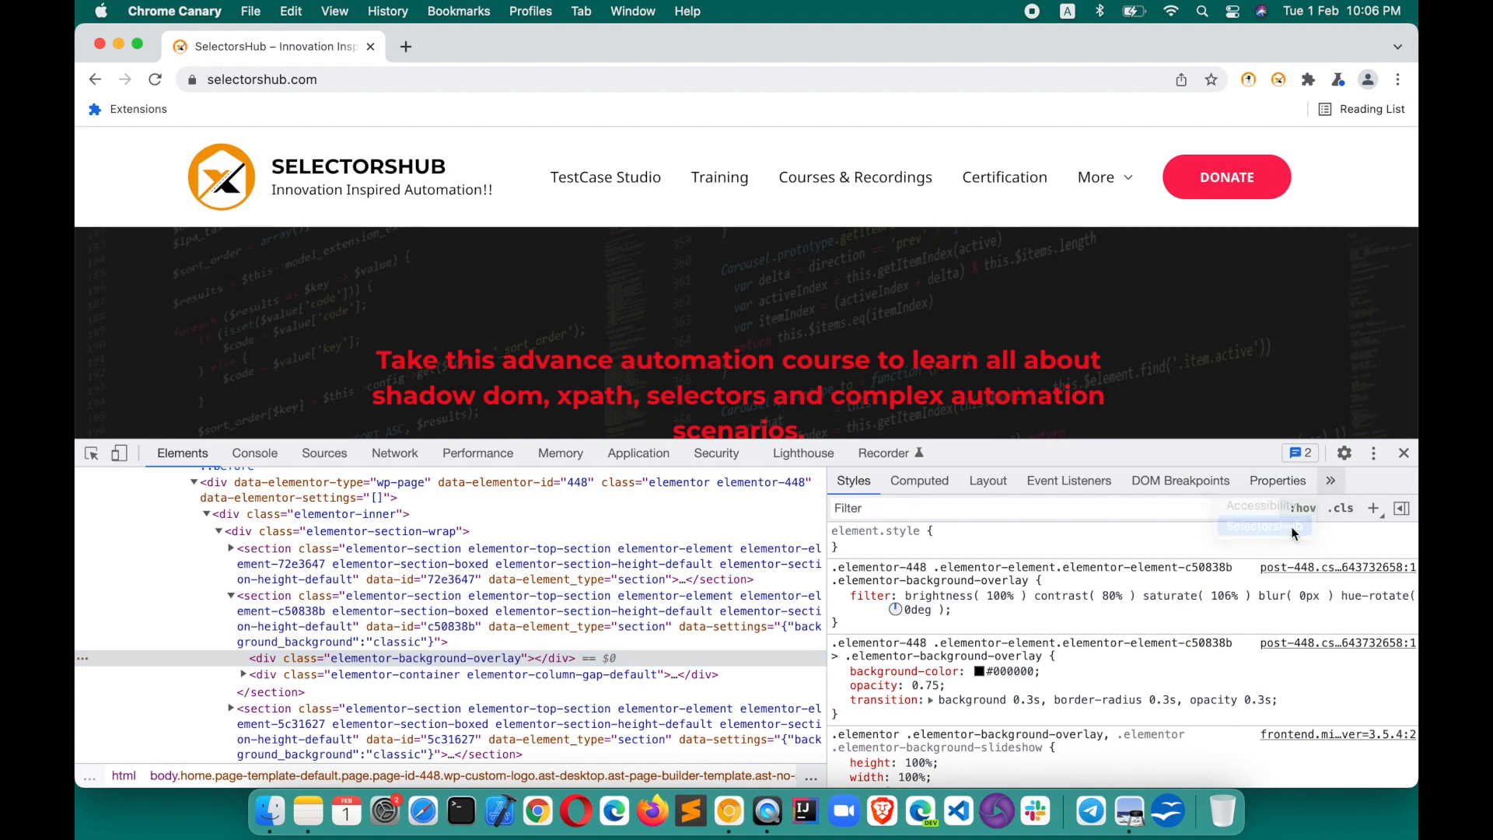
{"action": "left_click", "coordinate": [1286, 480]}
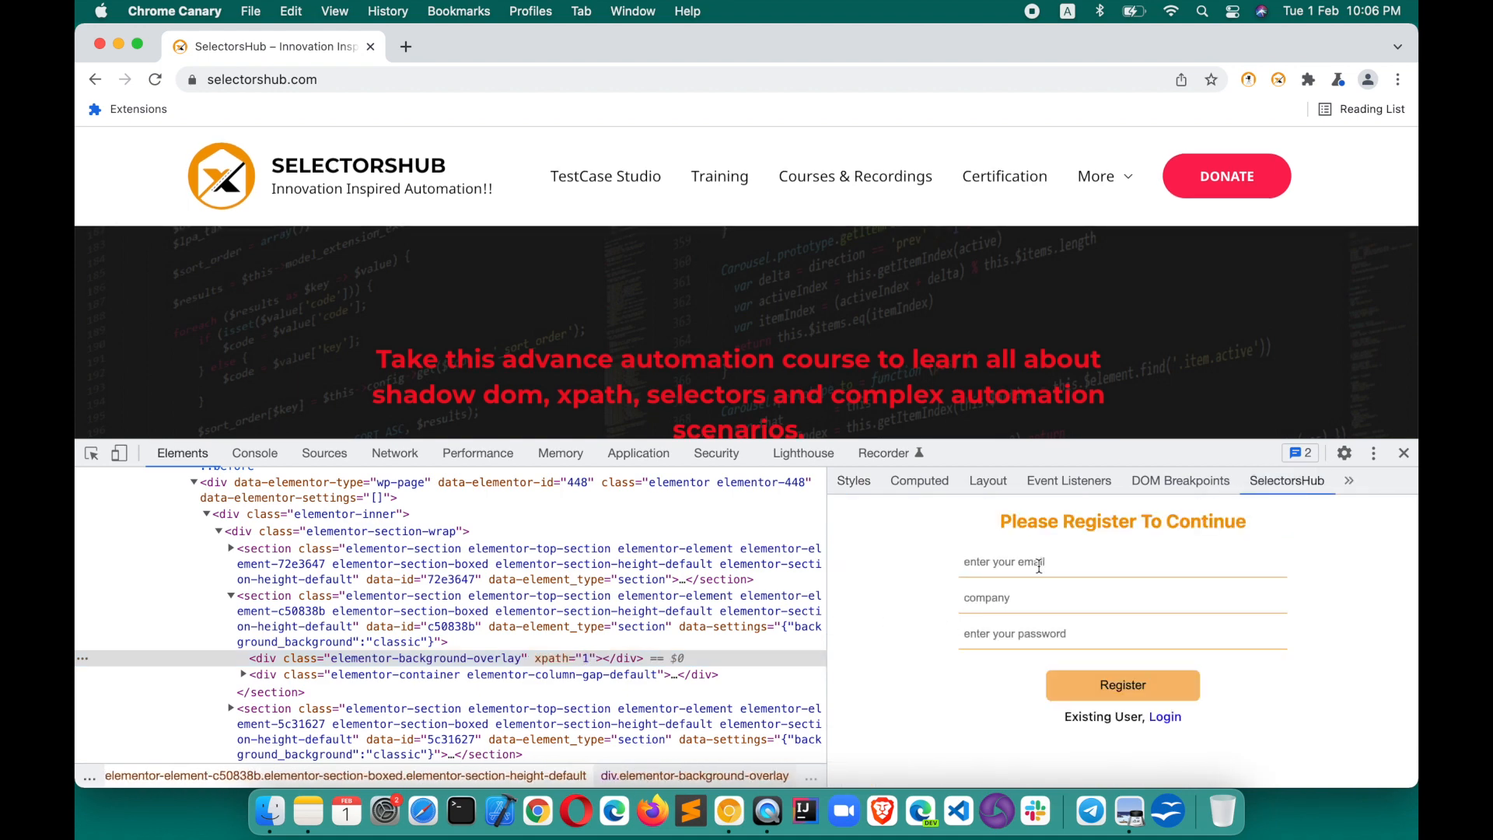
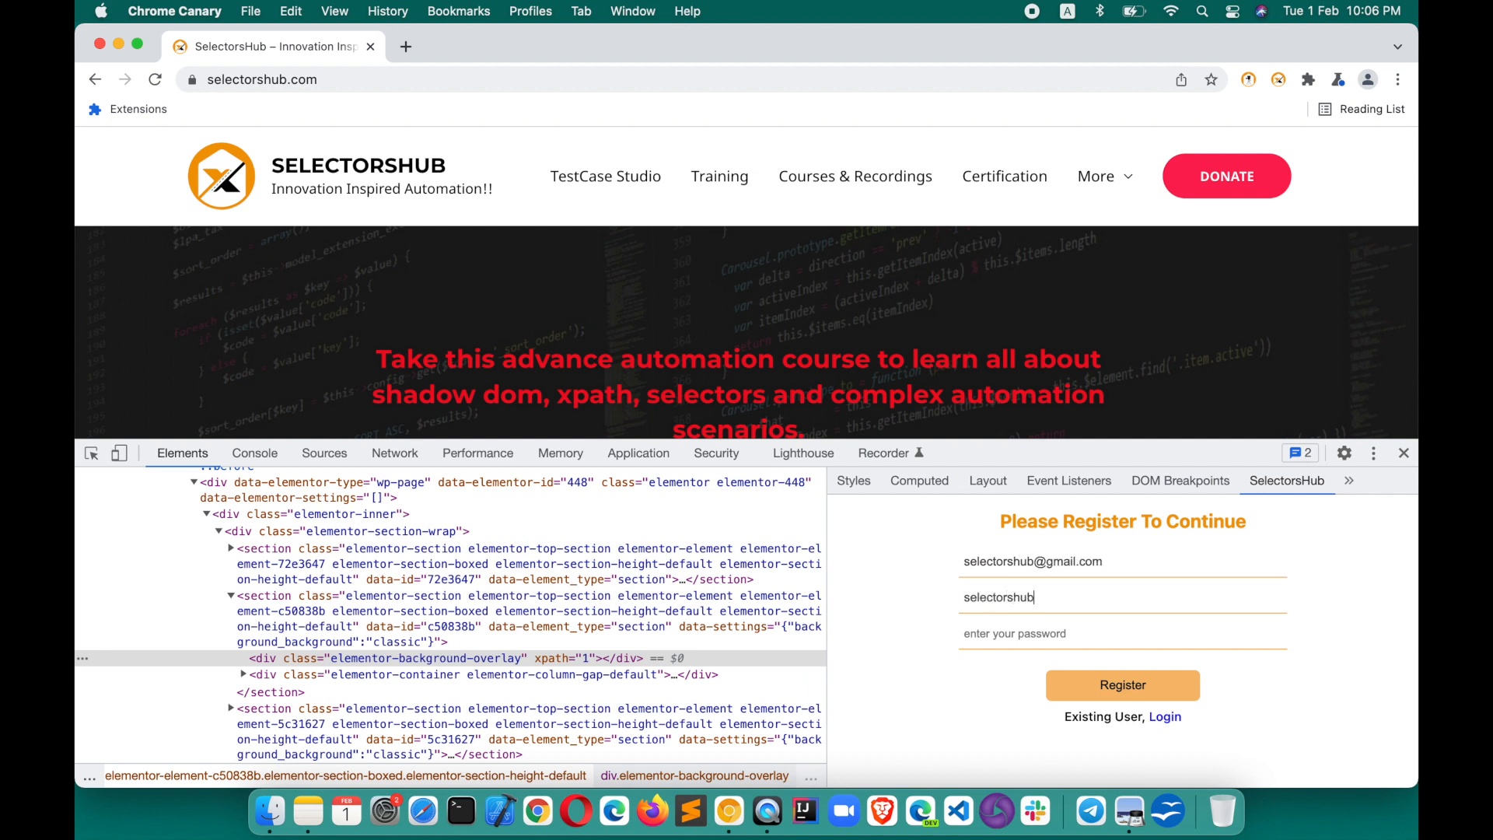
{"action": "left_click", "coordinate": [1121, 633]}
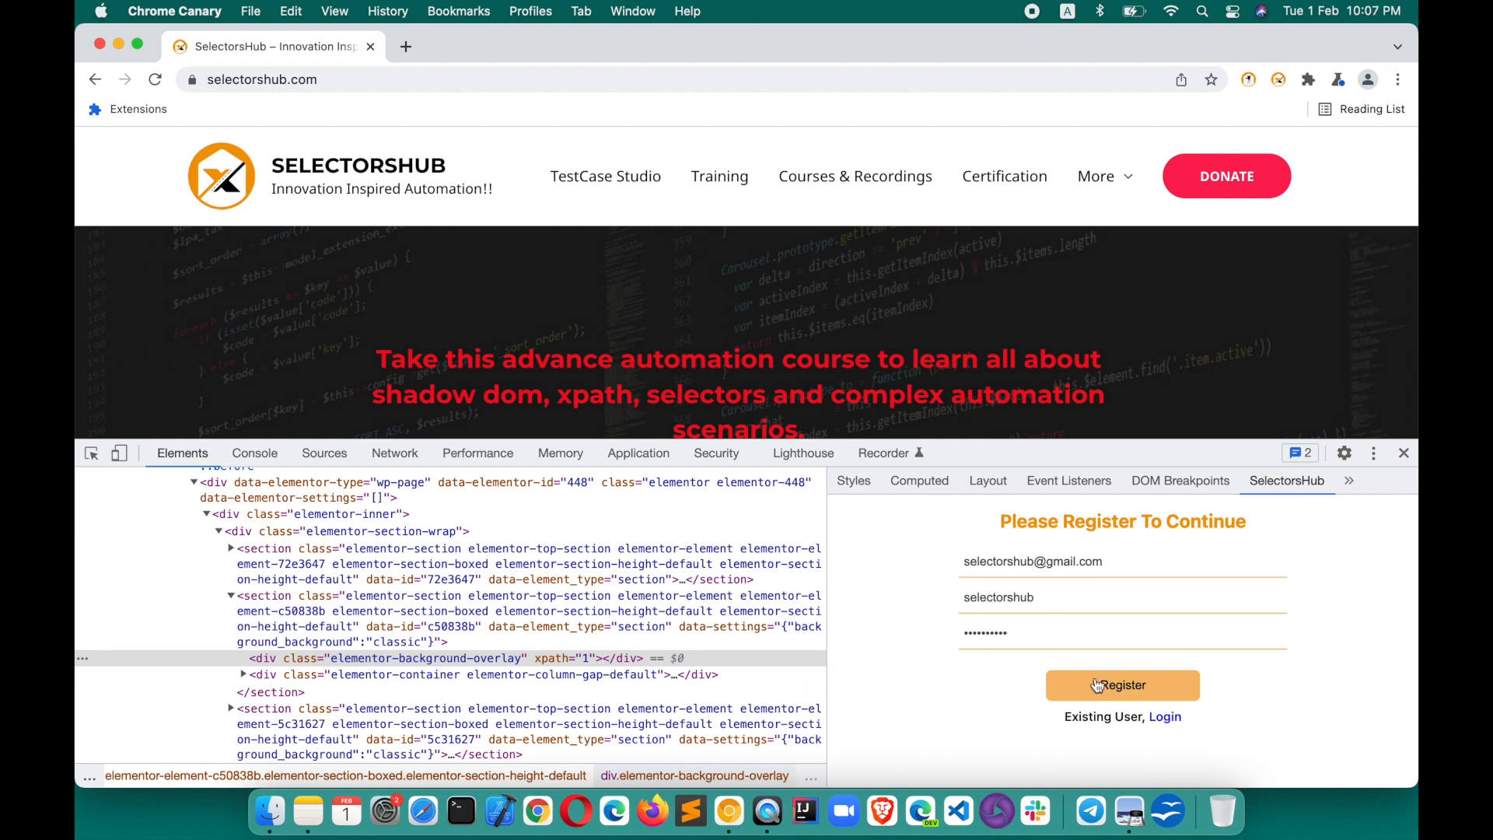
{"action": "left_click", "coordinate": [1286, 480]}
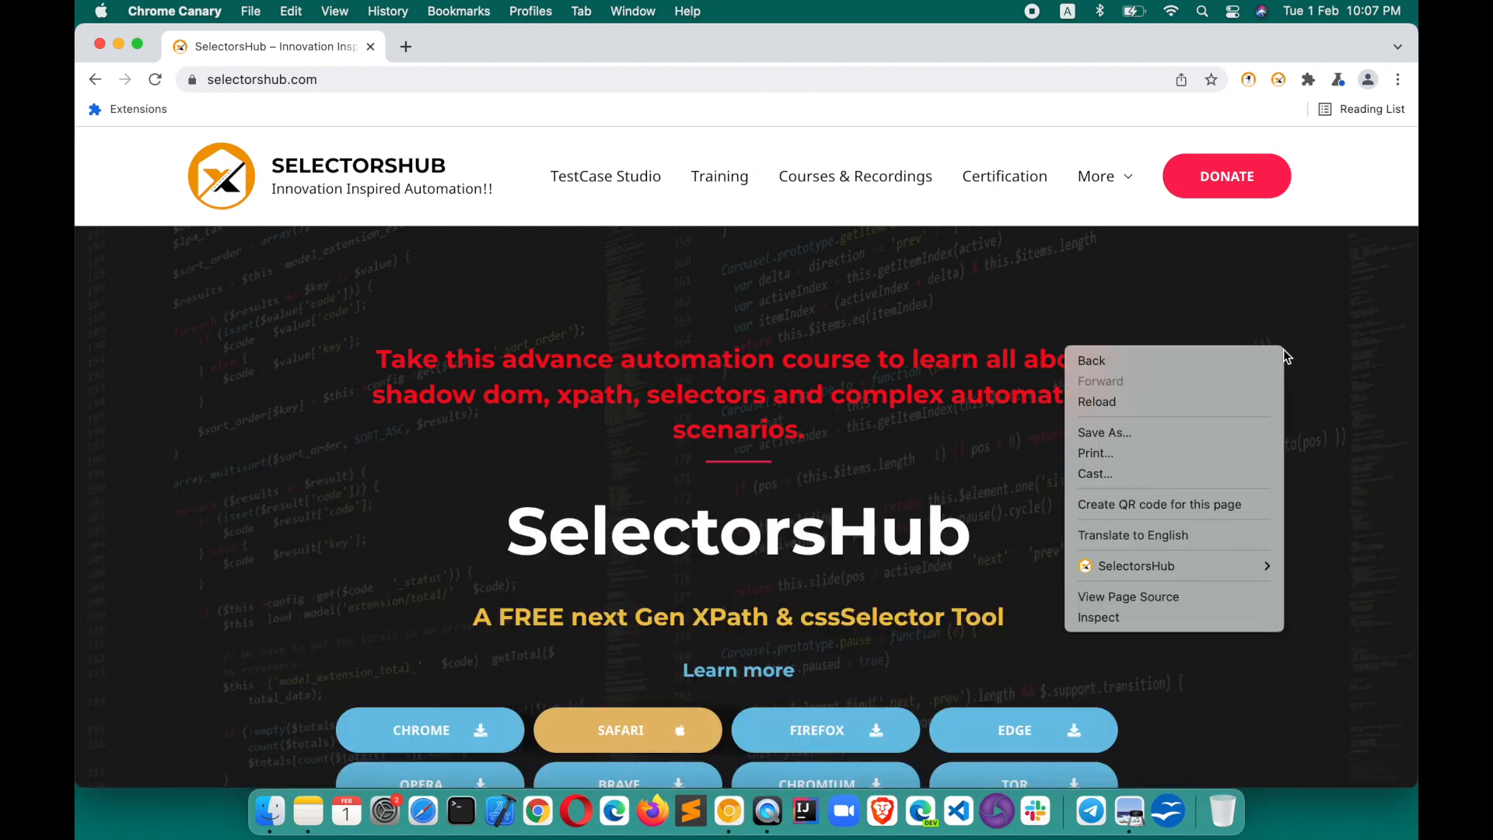
- Reopen DevTools and show the unlocked SelectorsHub pane with generated selectors
{"action": "left_click", "coordinate": [1099, 616]}
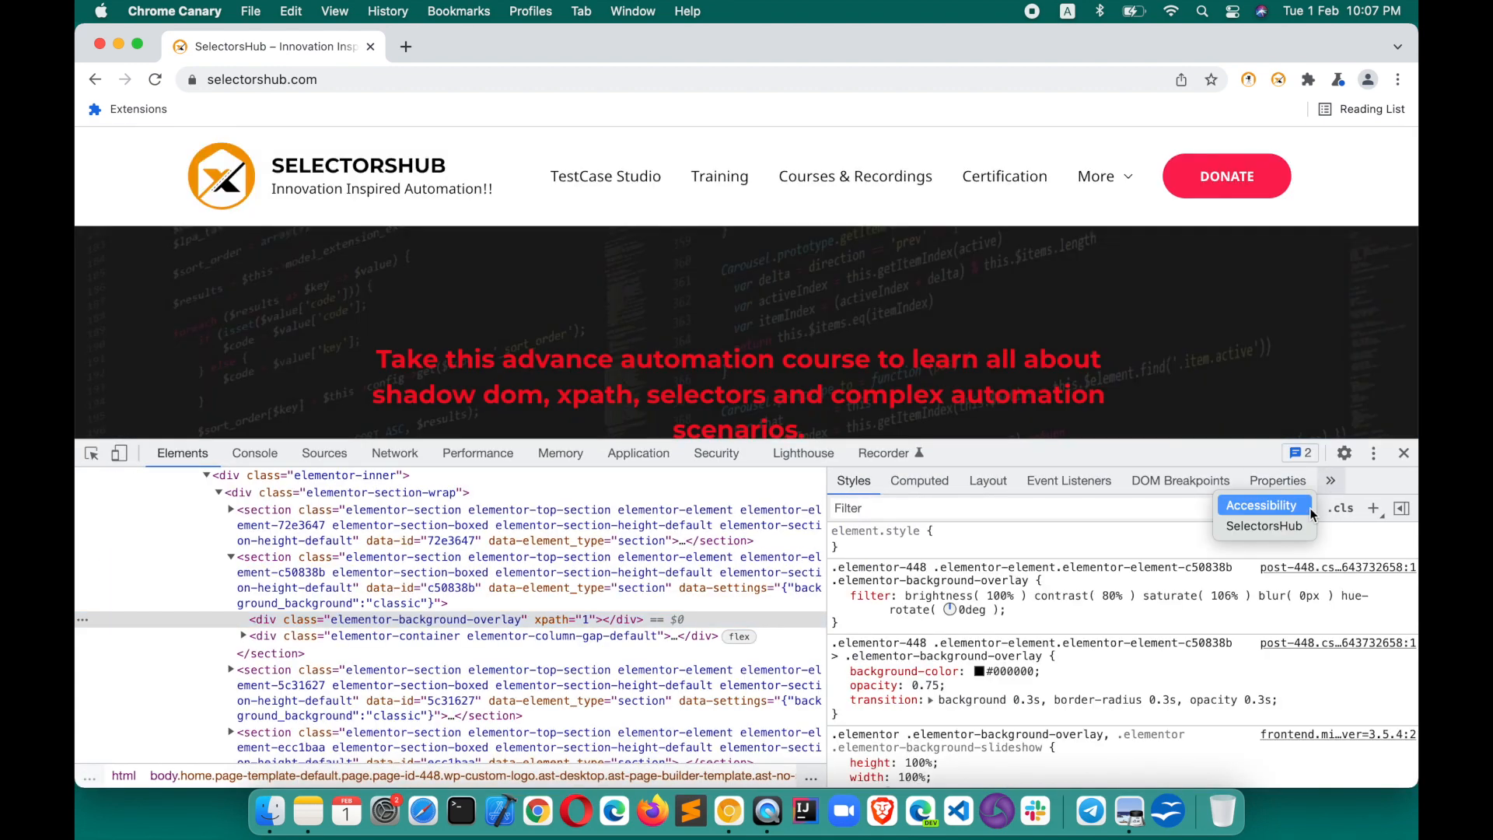
{"action": "left_click", "coordinate": [1264, 525]}
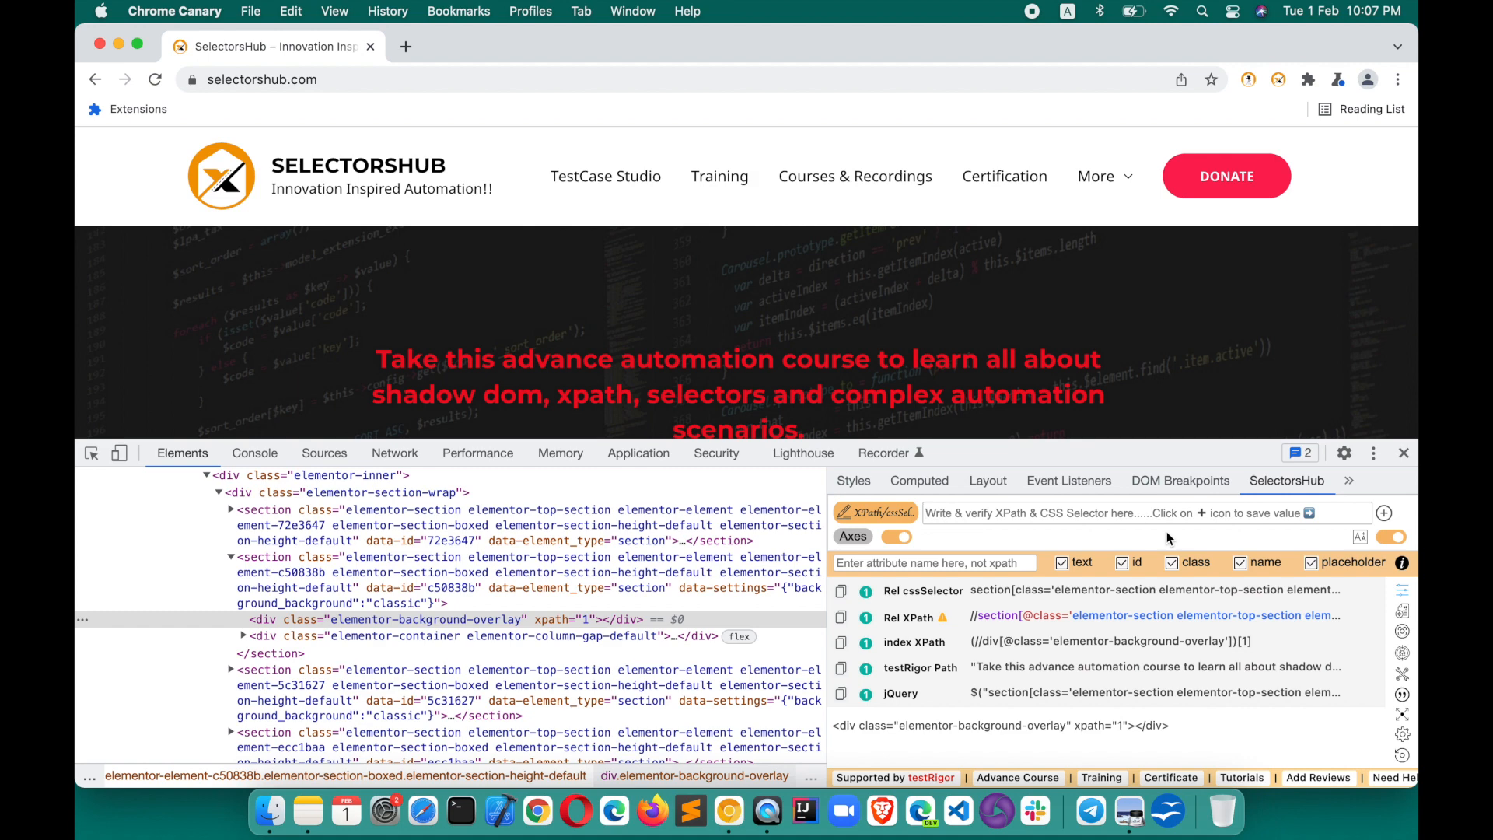
{"action": "mouse_move", "coordinate": [911, 425]}
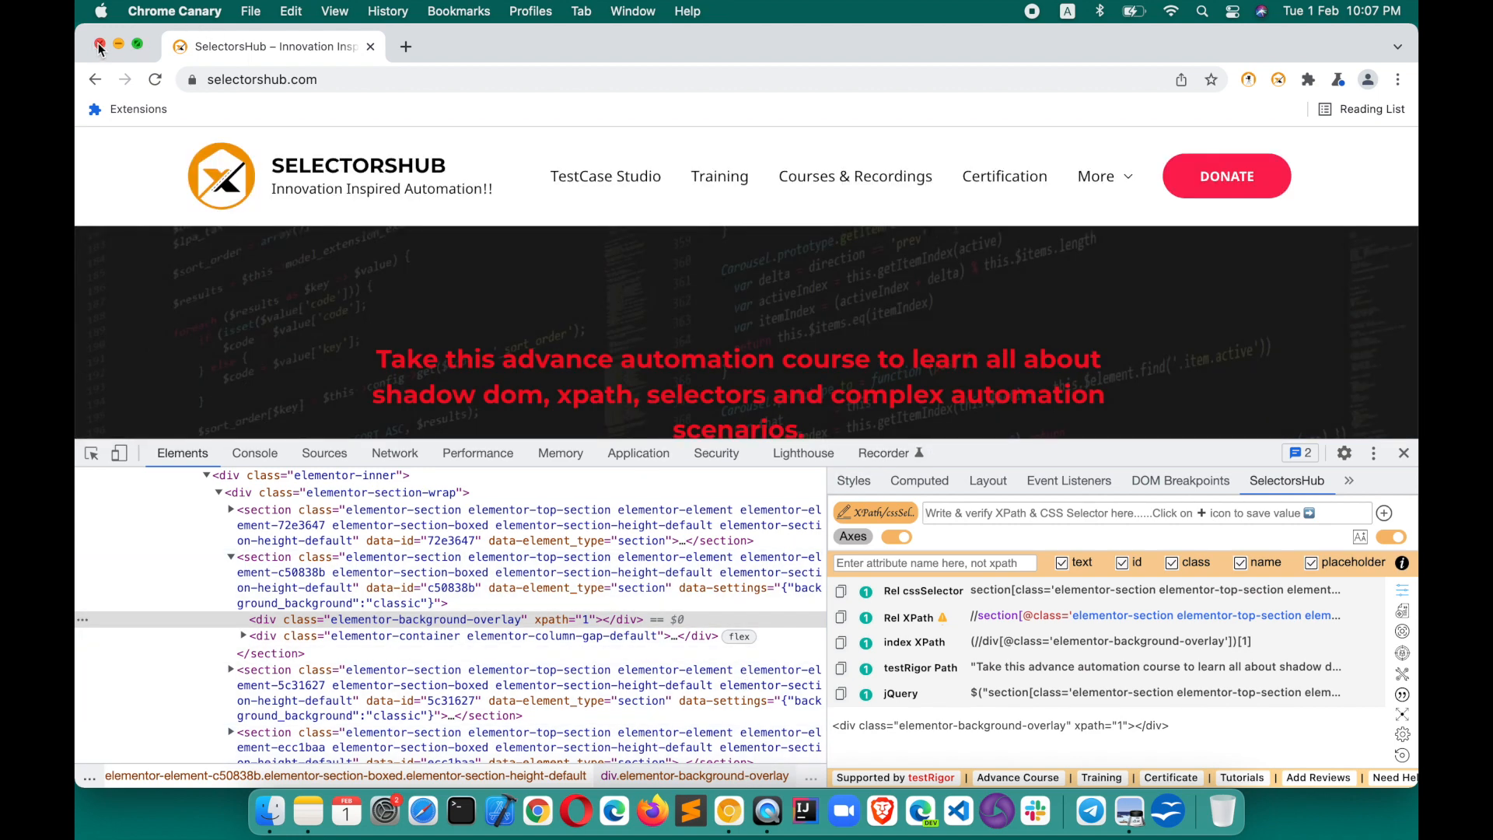
- Close the Chrome Canary window and launch regular Chrome from the Dock
{"action": "left_click", "coordinate": [98, 46]}
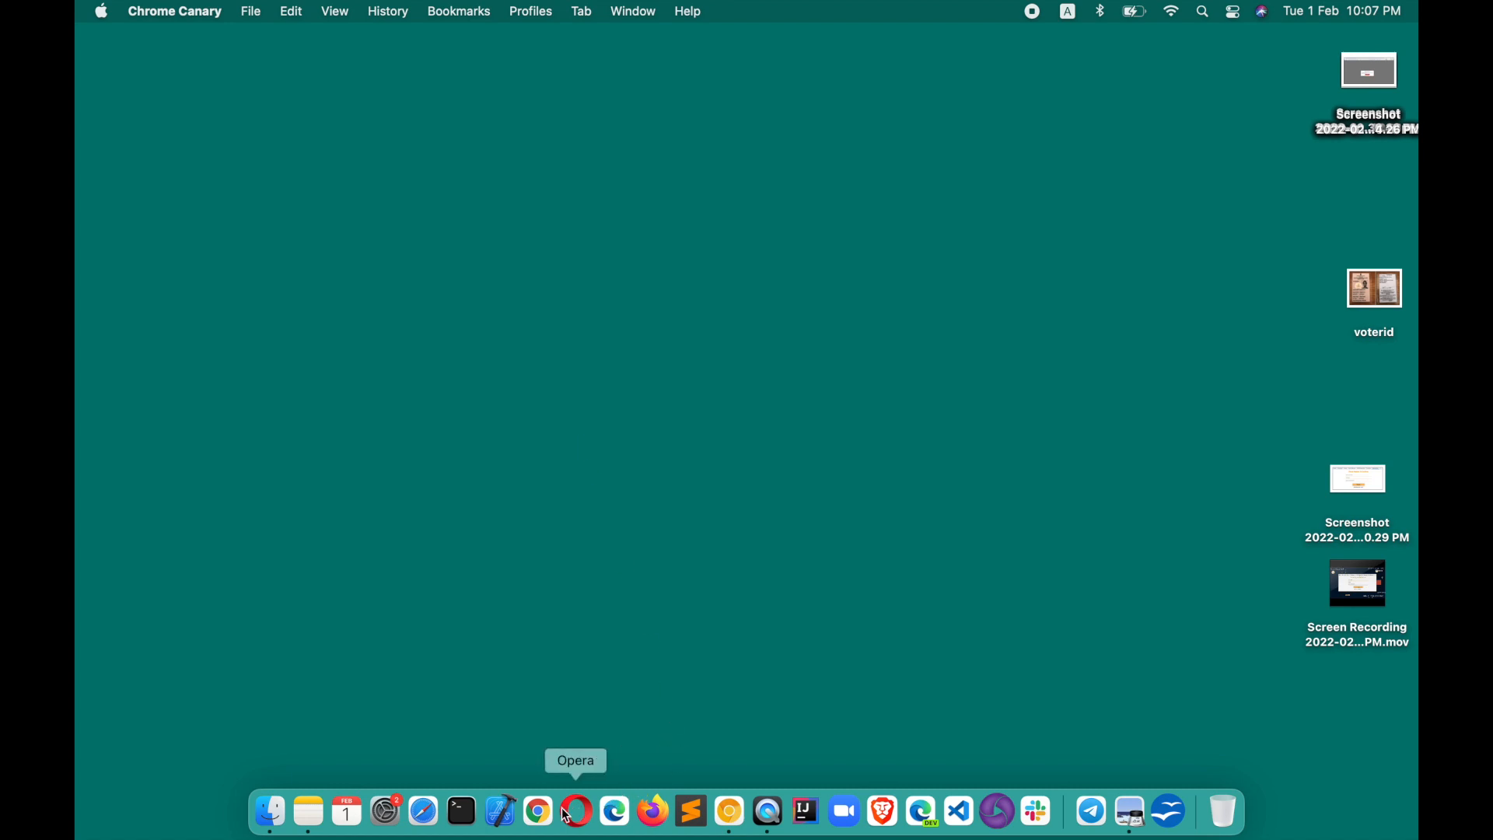
{"action": "left_click", "coordinate": [537, 811]}
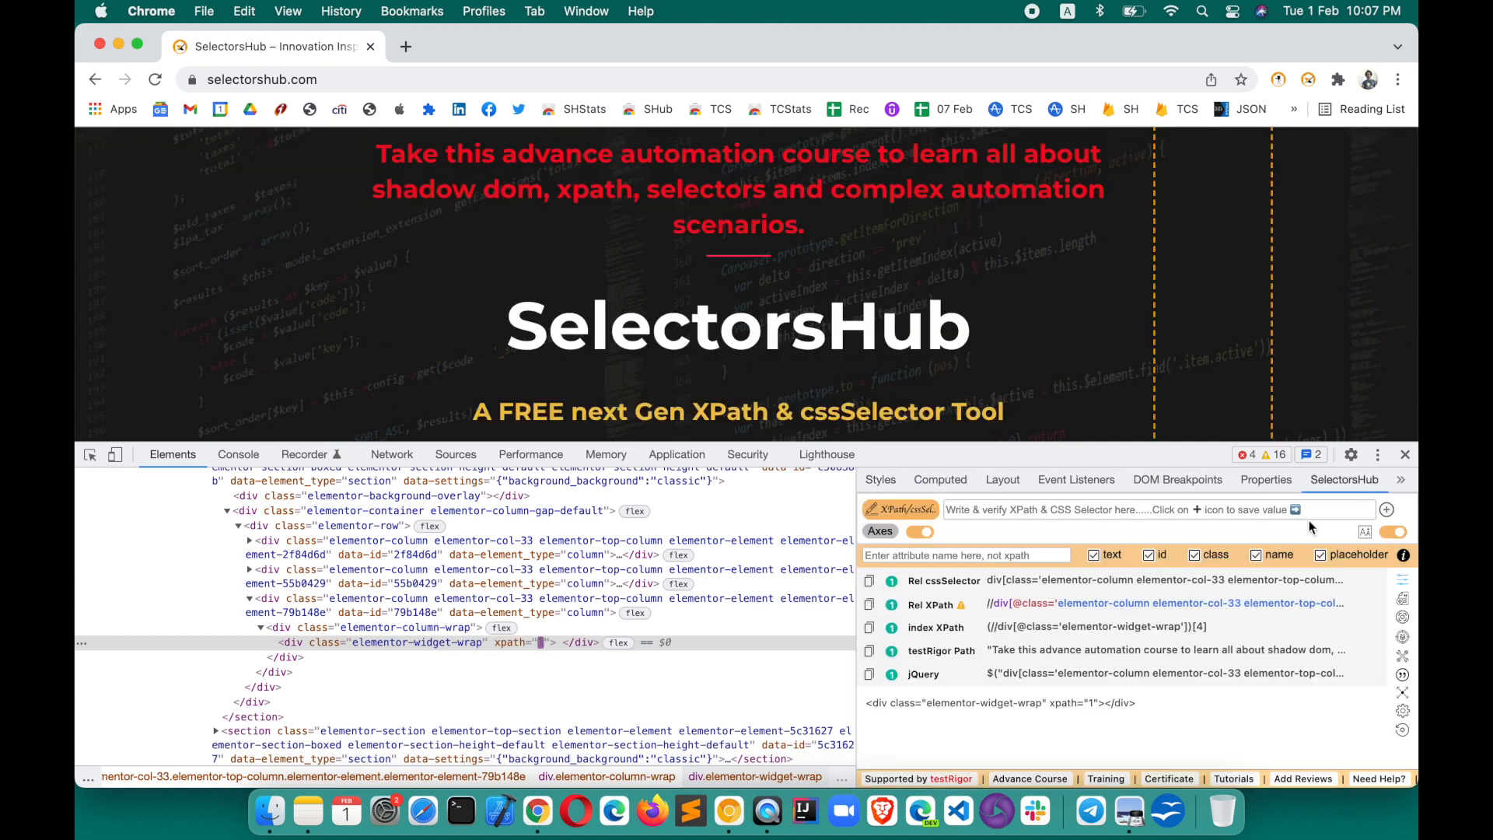
{"action": "mouse_move", "coordinate": [1171, 602]}
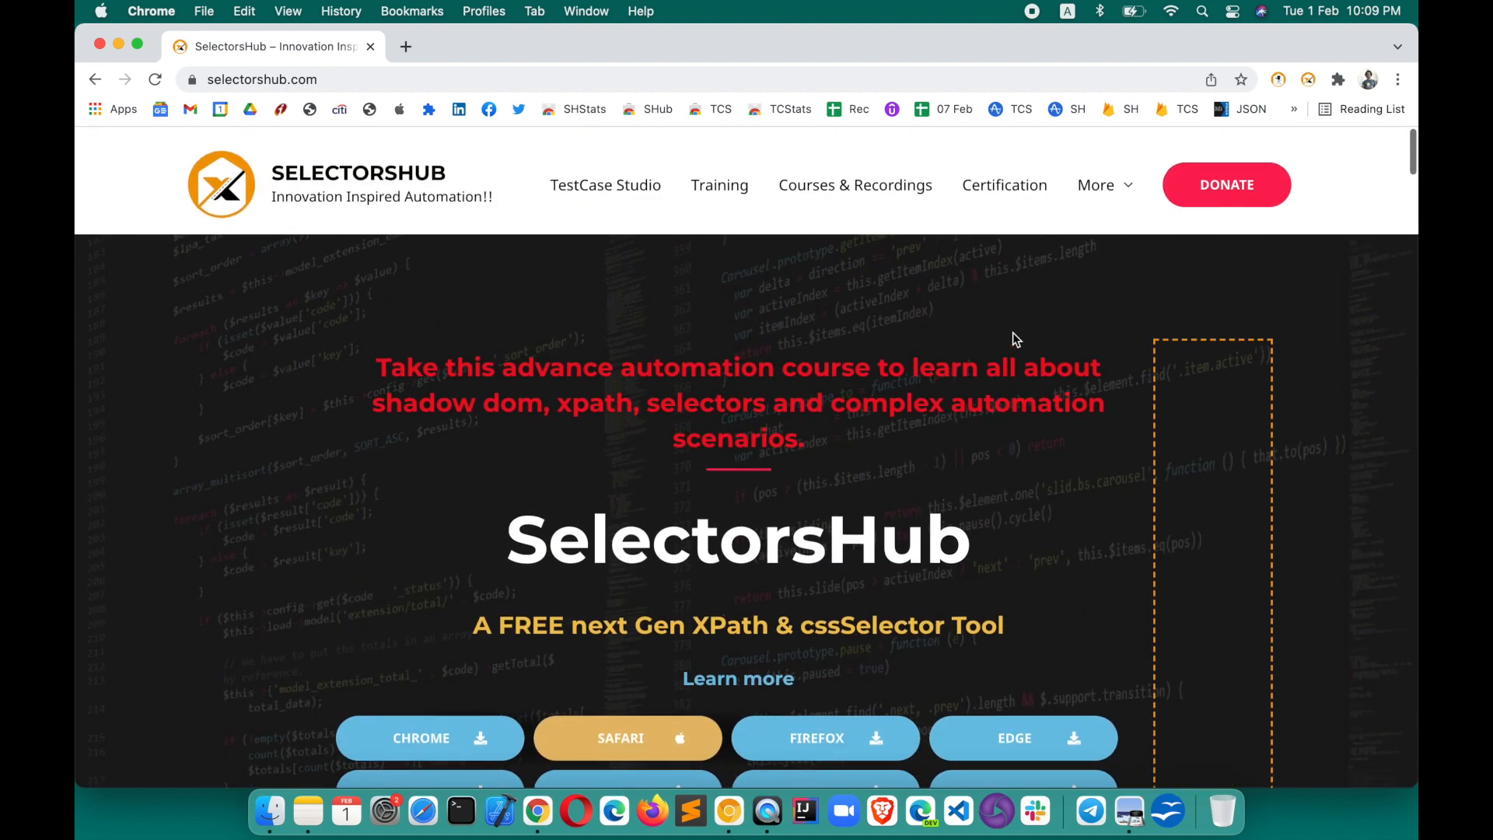
- Launch TestCase Studio and record navigating to the site's TestCase Studio and Training pages
{"action": "right_click", "coordinate": [1014, 340]}
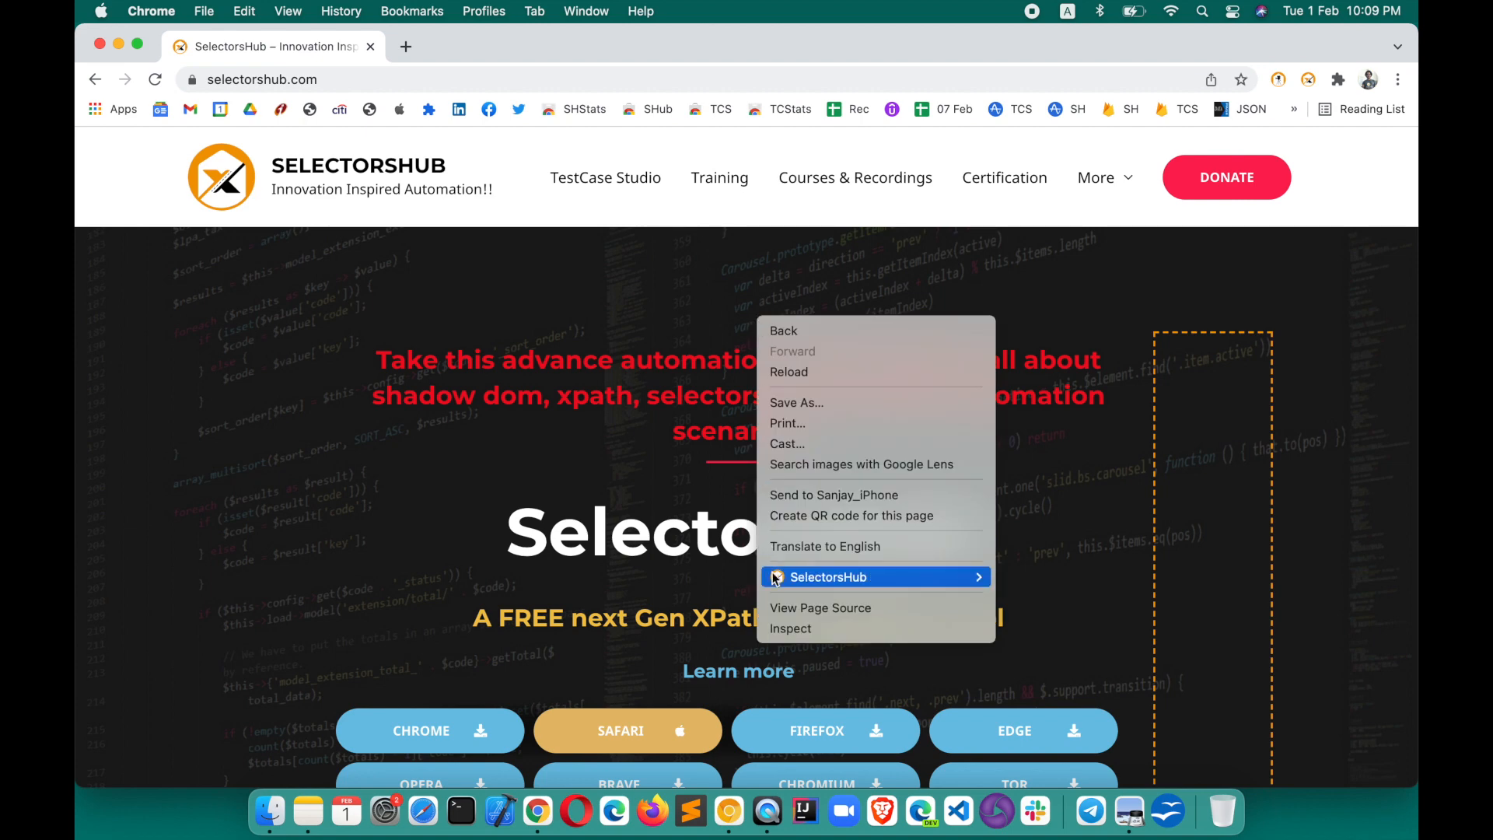
{"action": "left_click", "coordinate": [790, 628]}
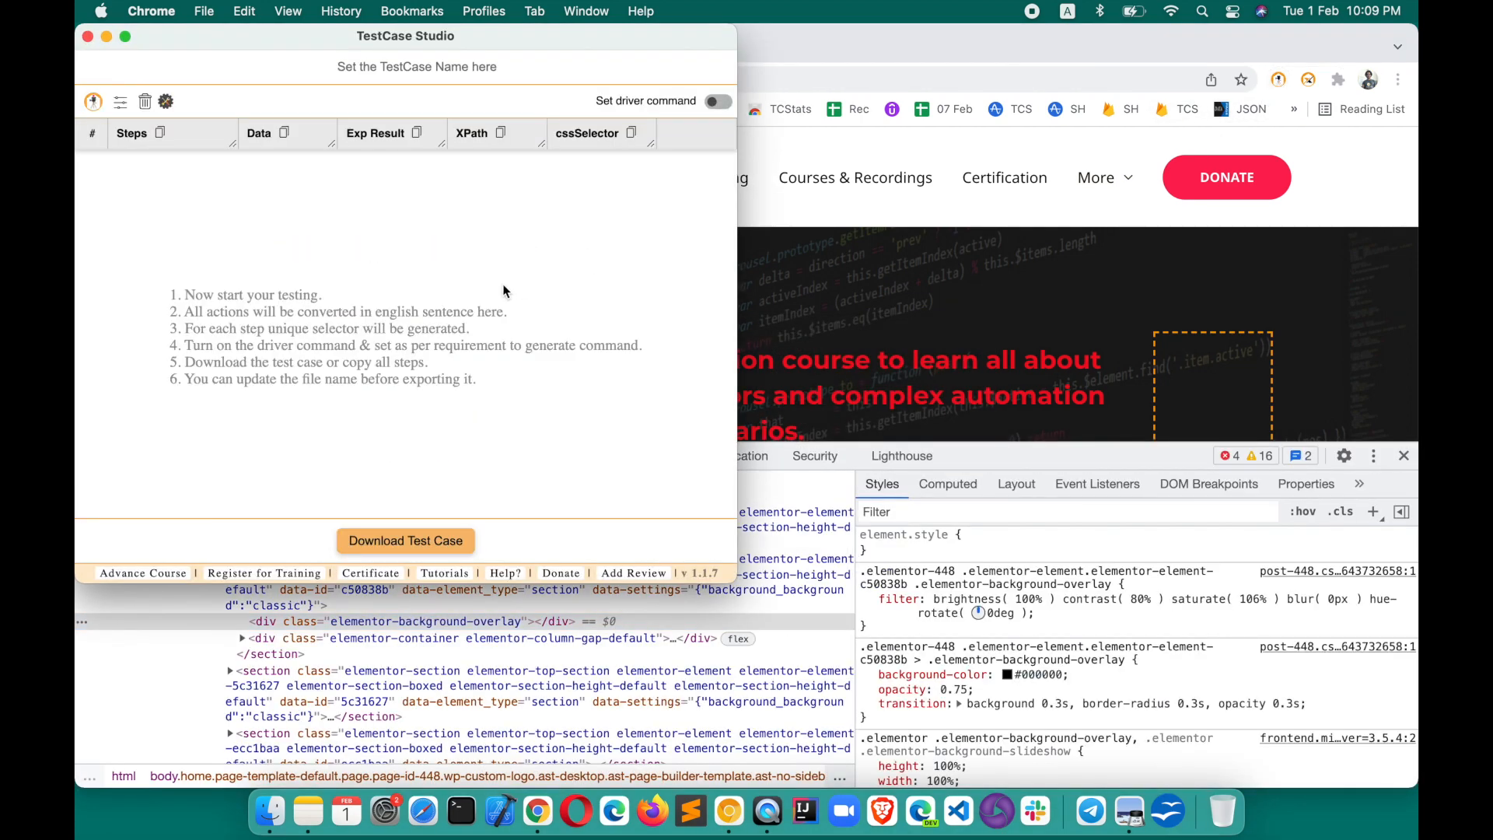
{"action": "left_click", "coordinate": [86, 36]}
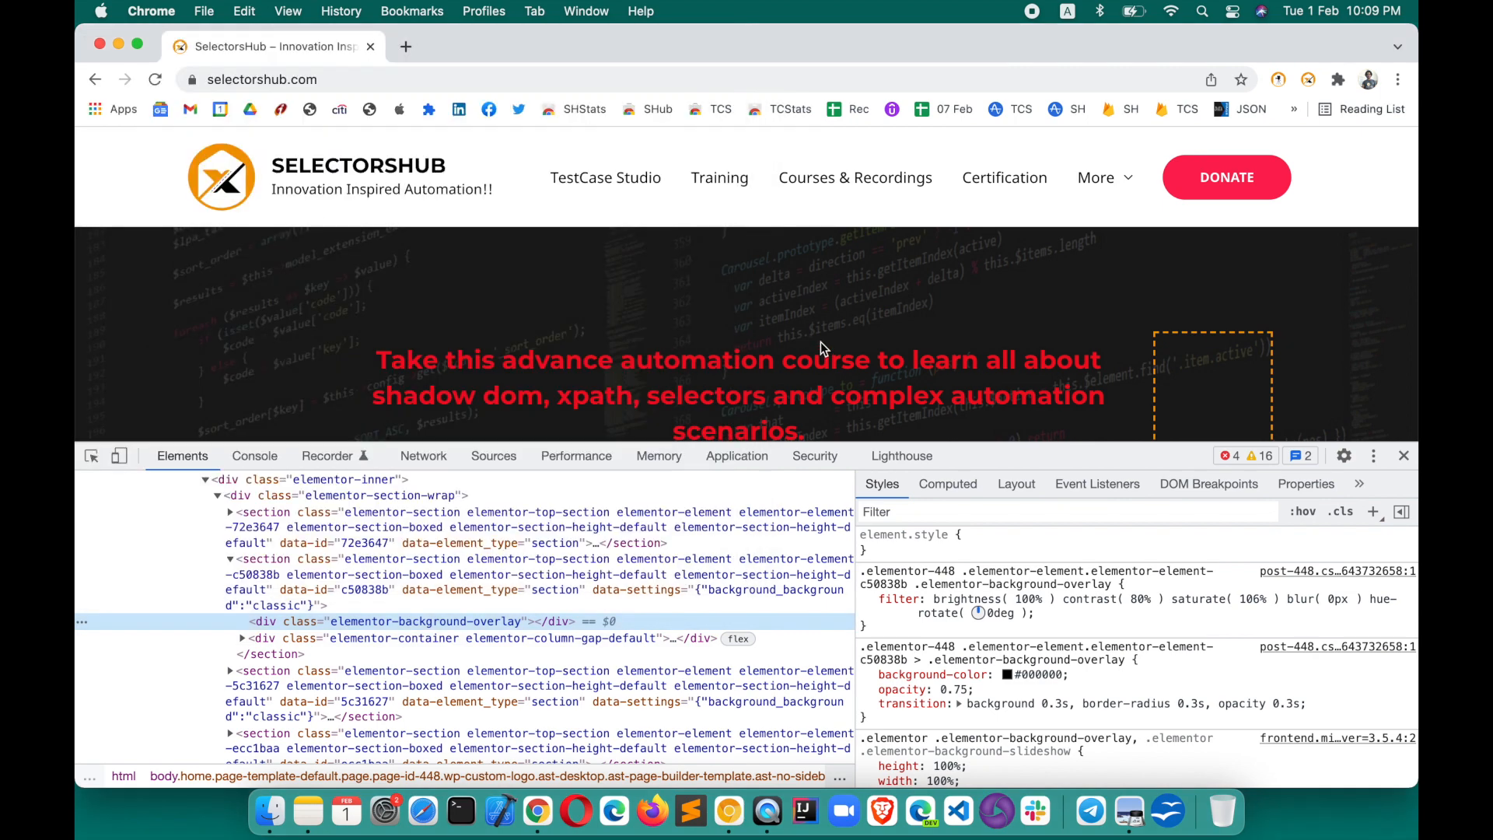
{"action": "left_click", "coordinate": [718, 177]}
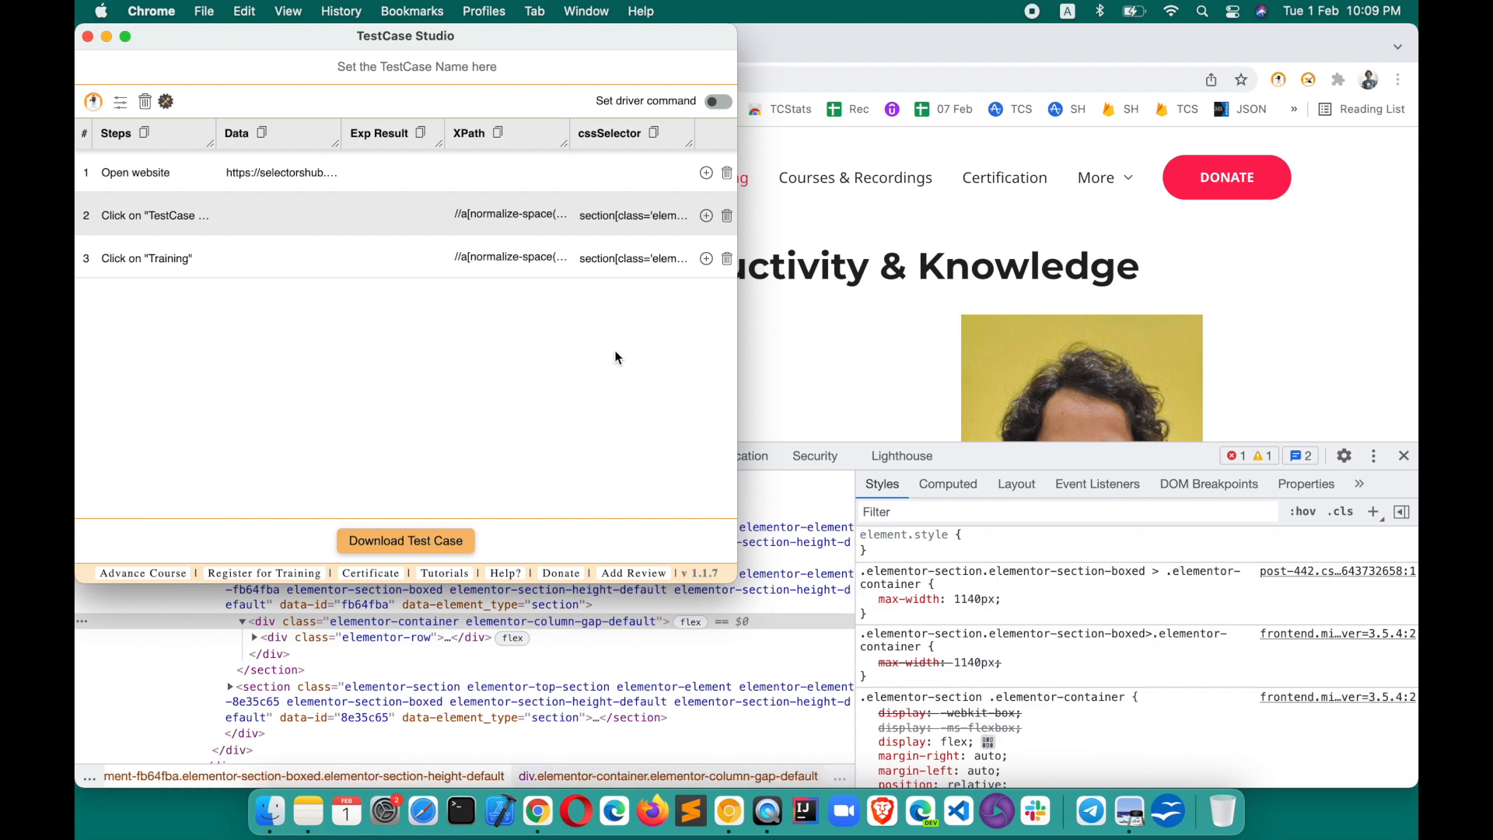
{"action": "mouse_move", "coordinate": [856, 331]}
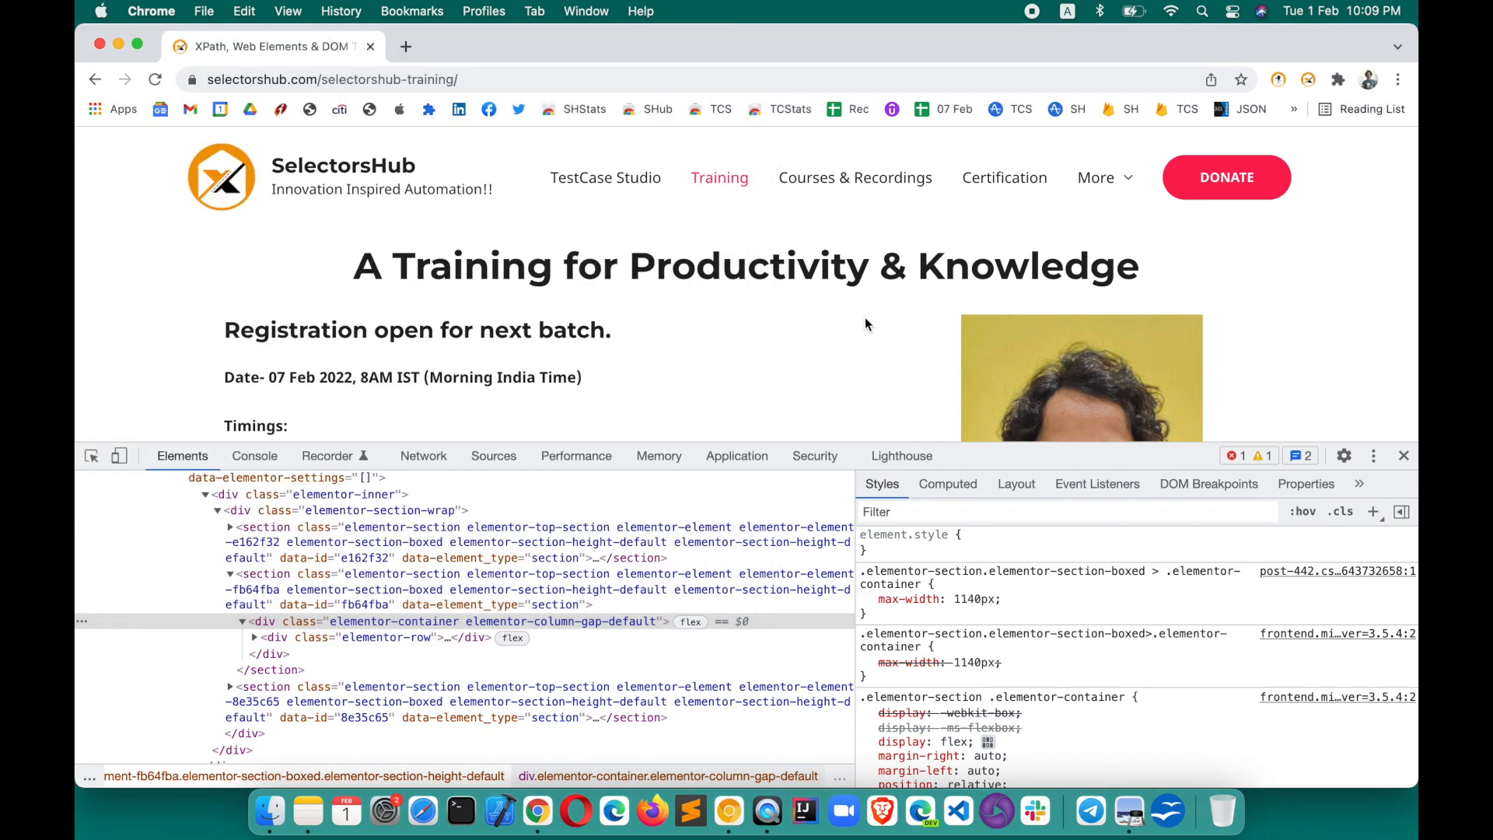
{"action": "mouse_move", "coordinate": [427, 307]}
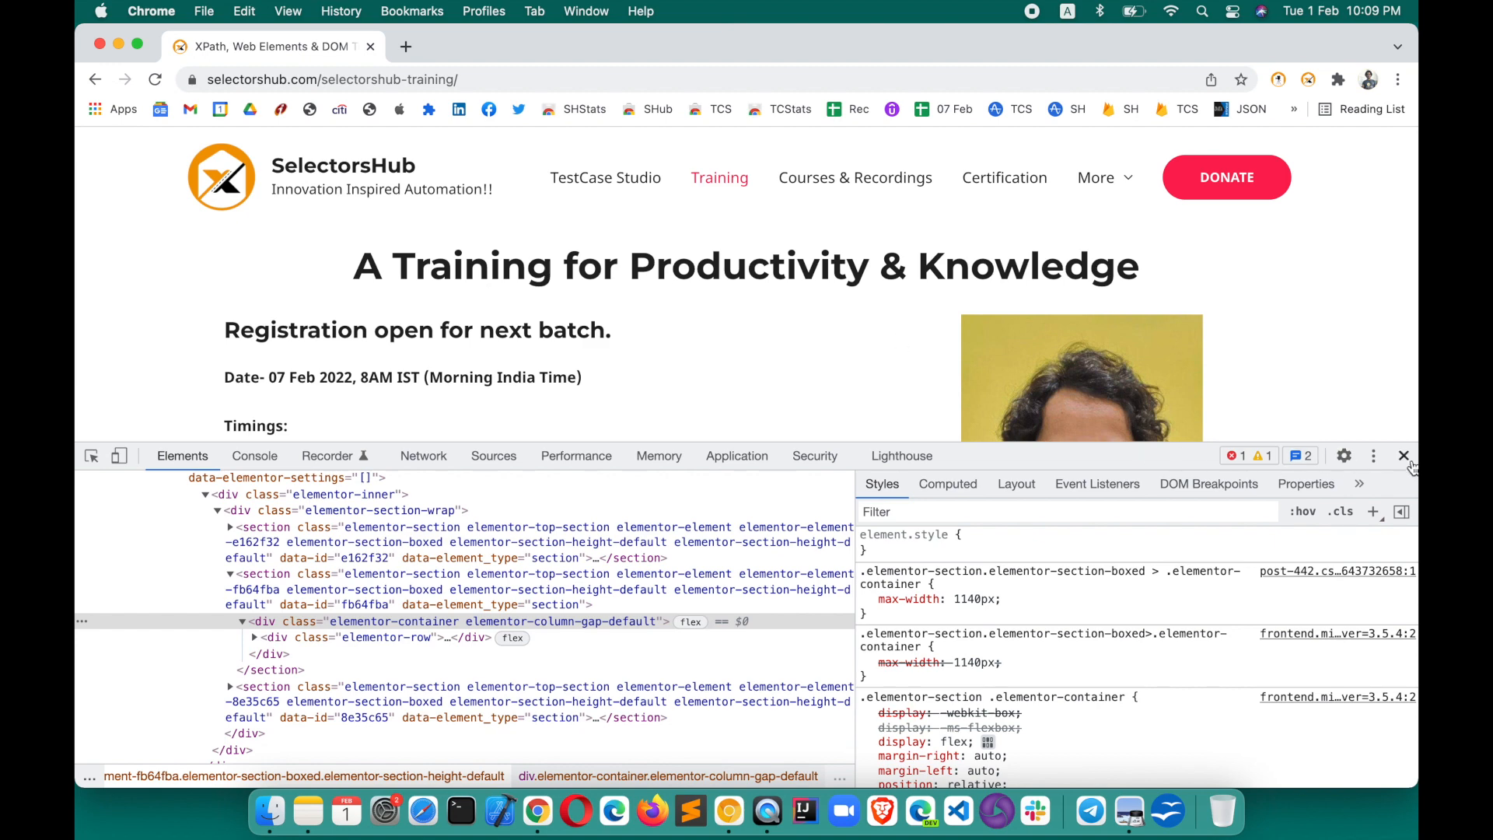
- Close DevTools, open the SelectorsHub ChangeLog via More, and scroll through recent versions
{"action": "left_click", "coordinate": [1402, 455]}
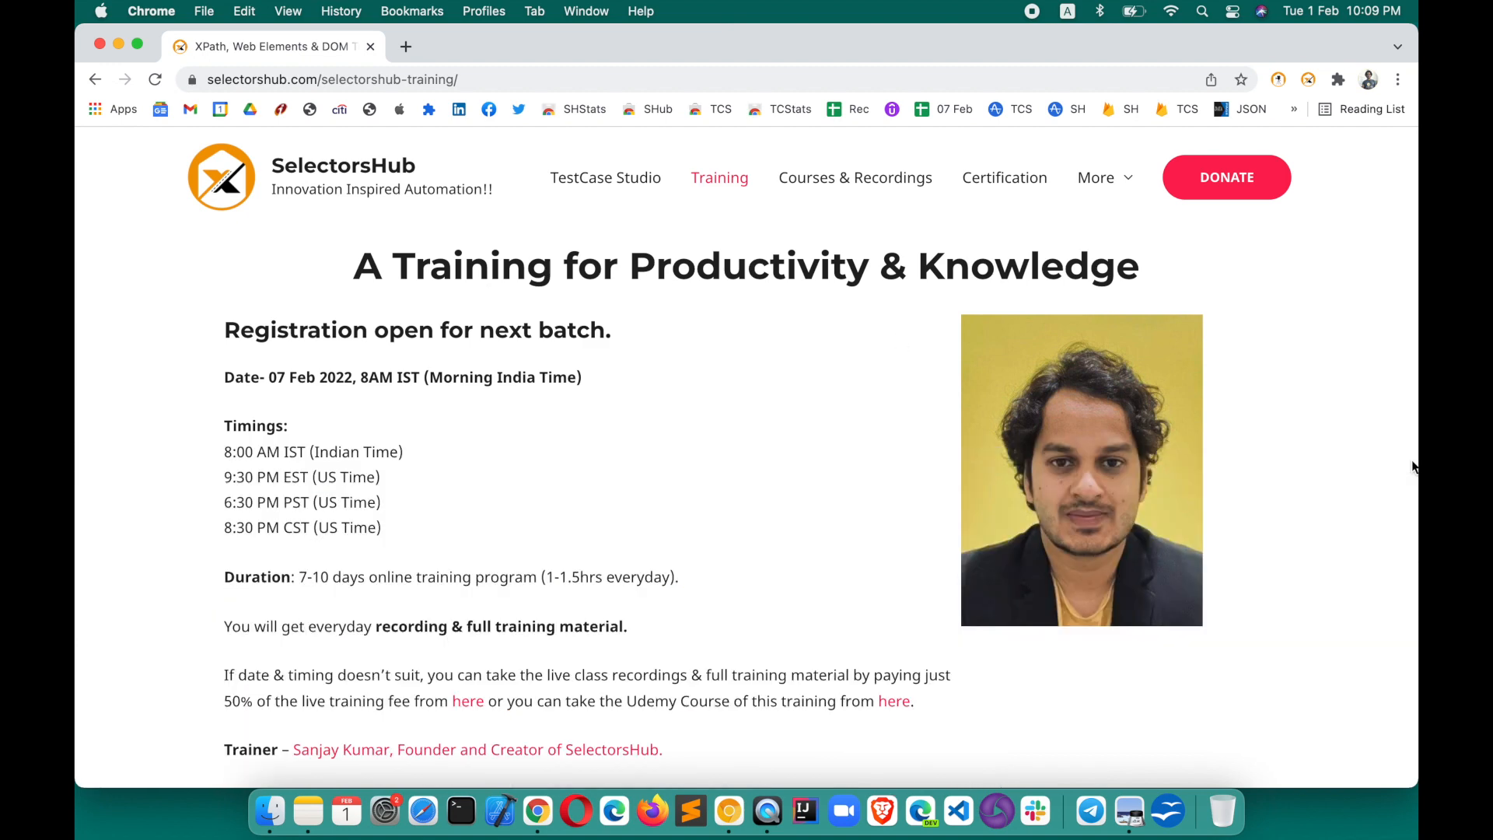
{"action": "mouse_move", "coordinate": [1126, 219]}
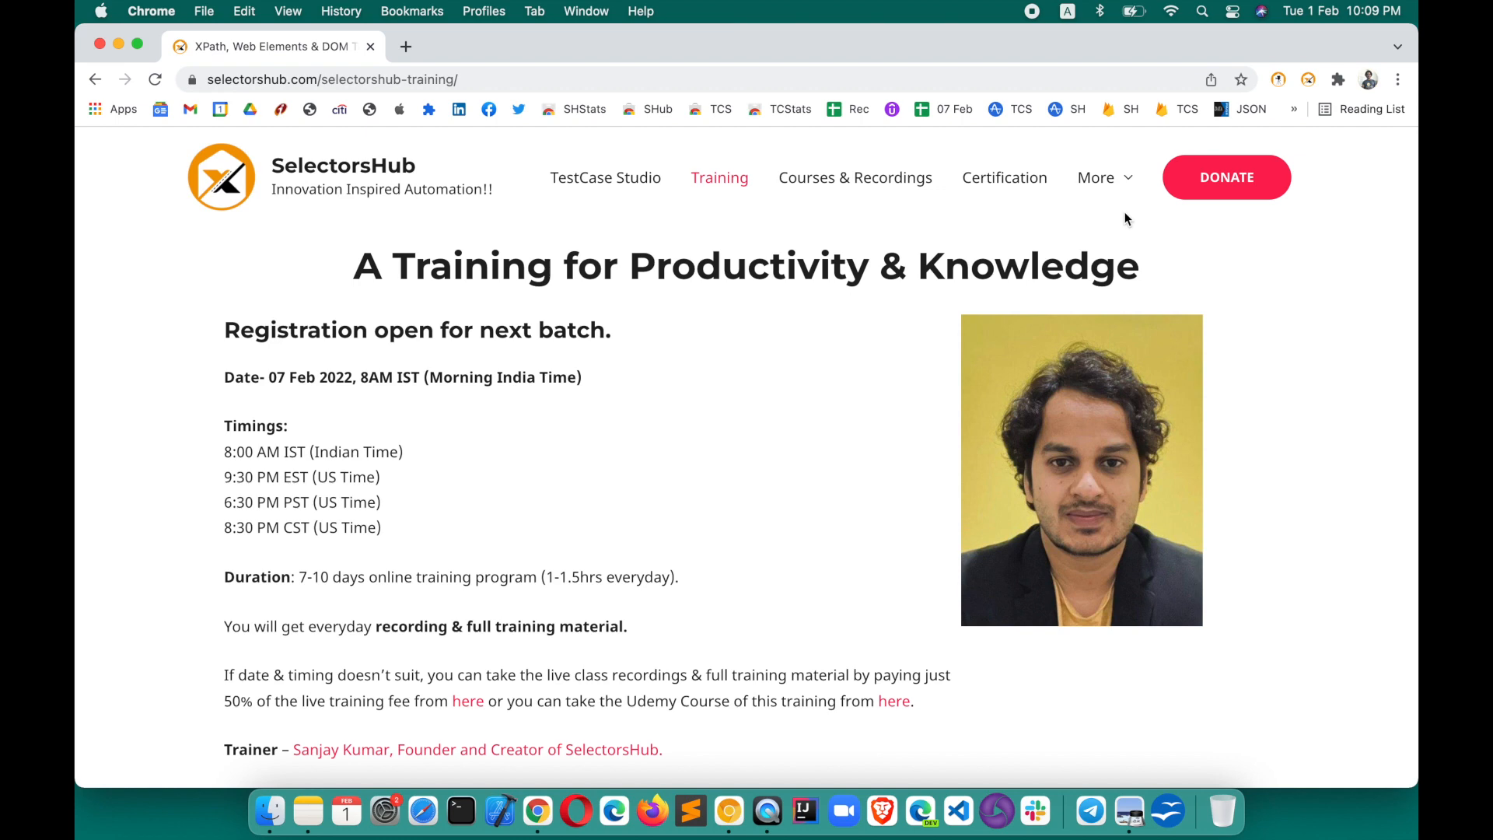
{"action": "left_click", "coordinate": [1097, 177]}
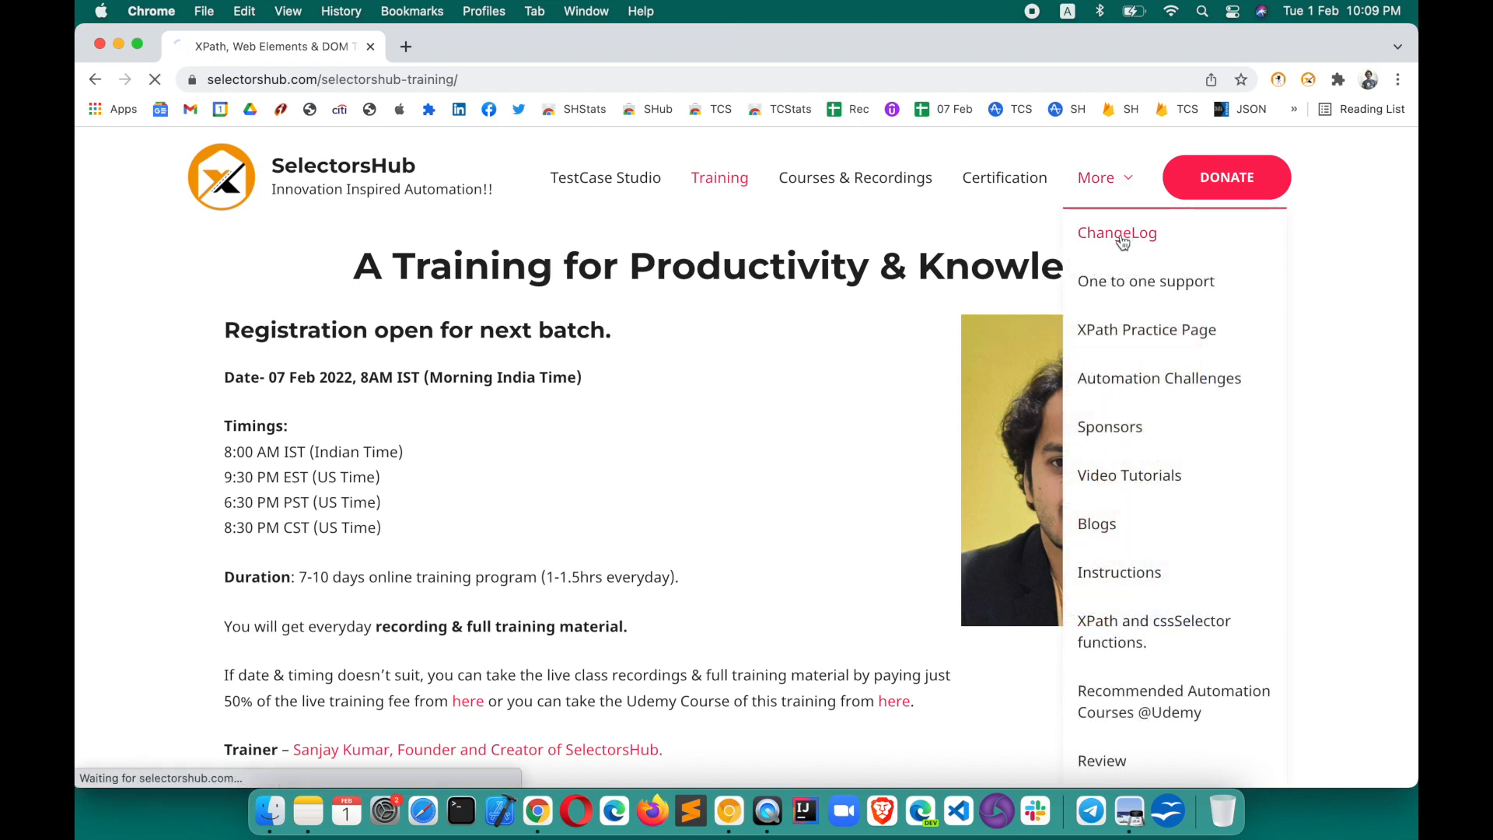
{"action": "left_click", "coordinate": [1116, 232]}
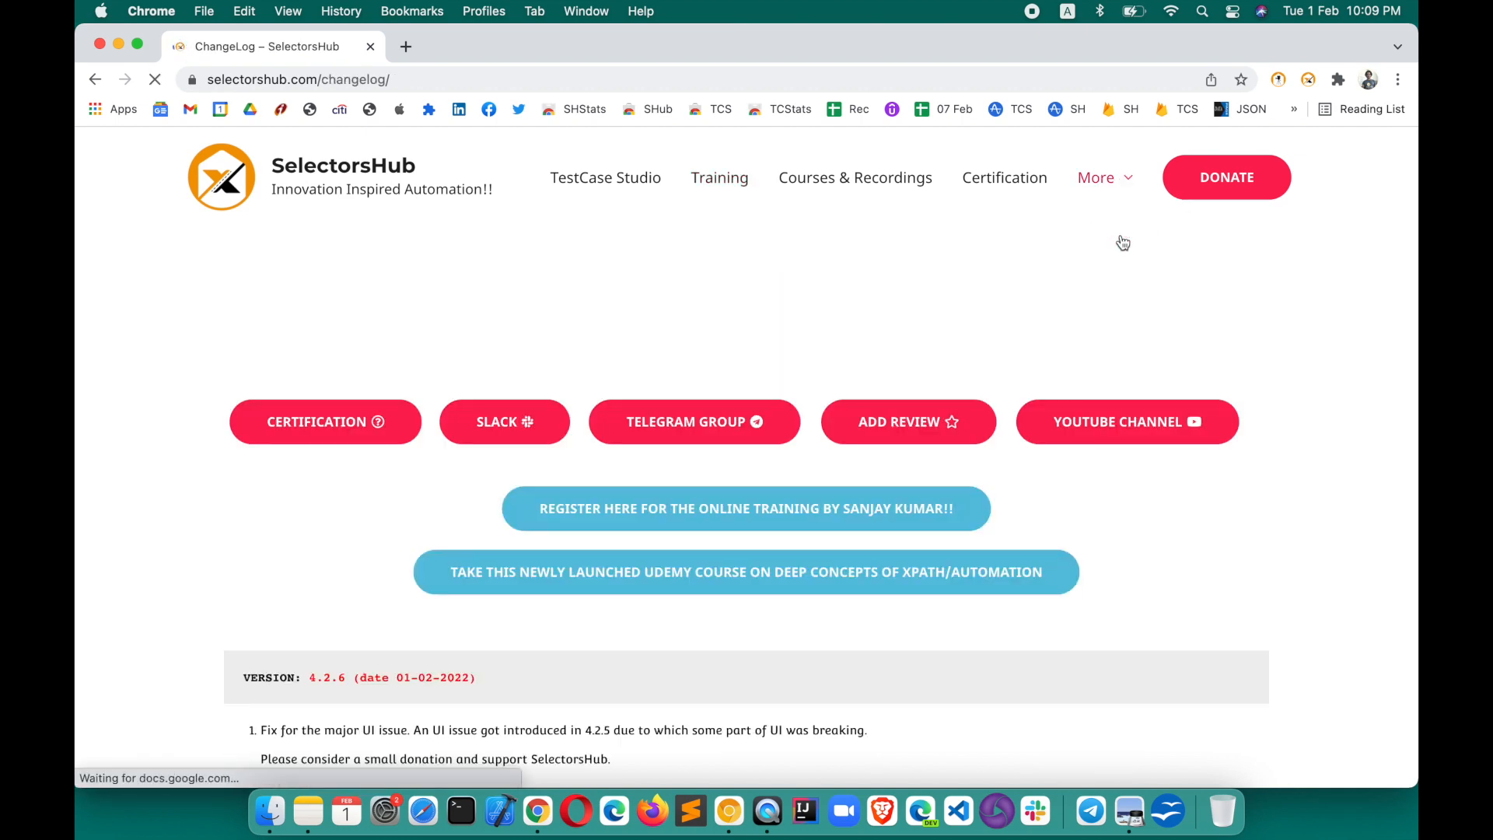
{"action": "scroll", "scroll_direction": "down", "scroll_amount": 3}
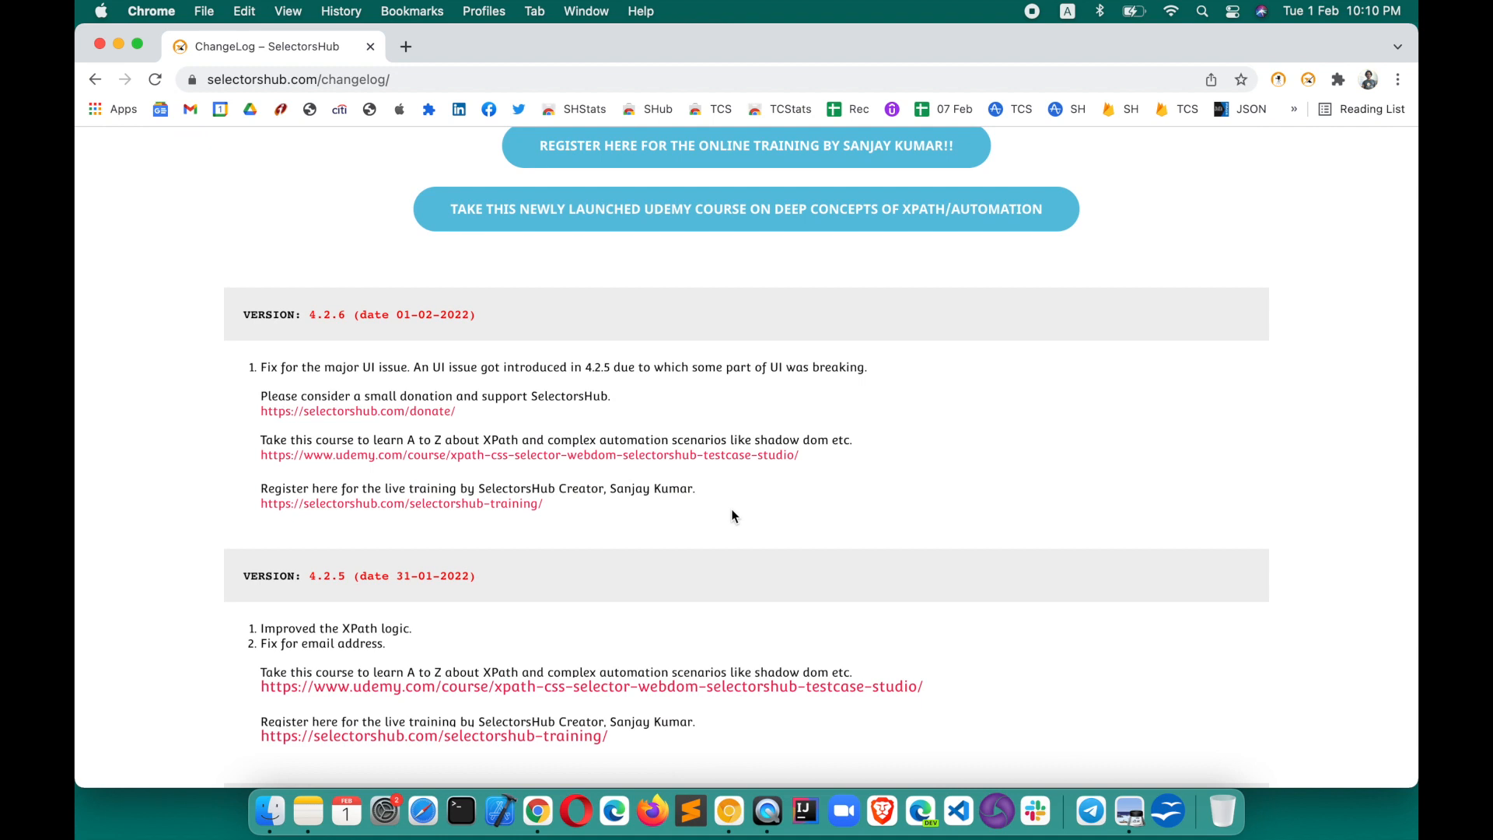
{"action": "scroll", "scroll_direction": "down", "scroll_amount": 3}
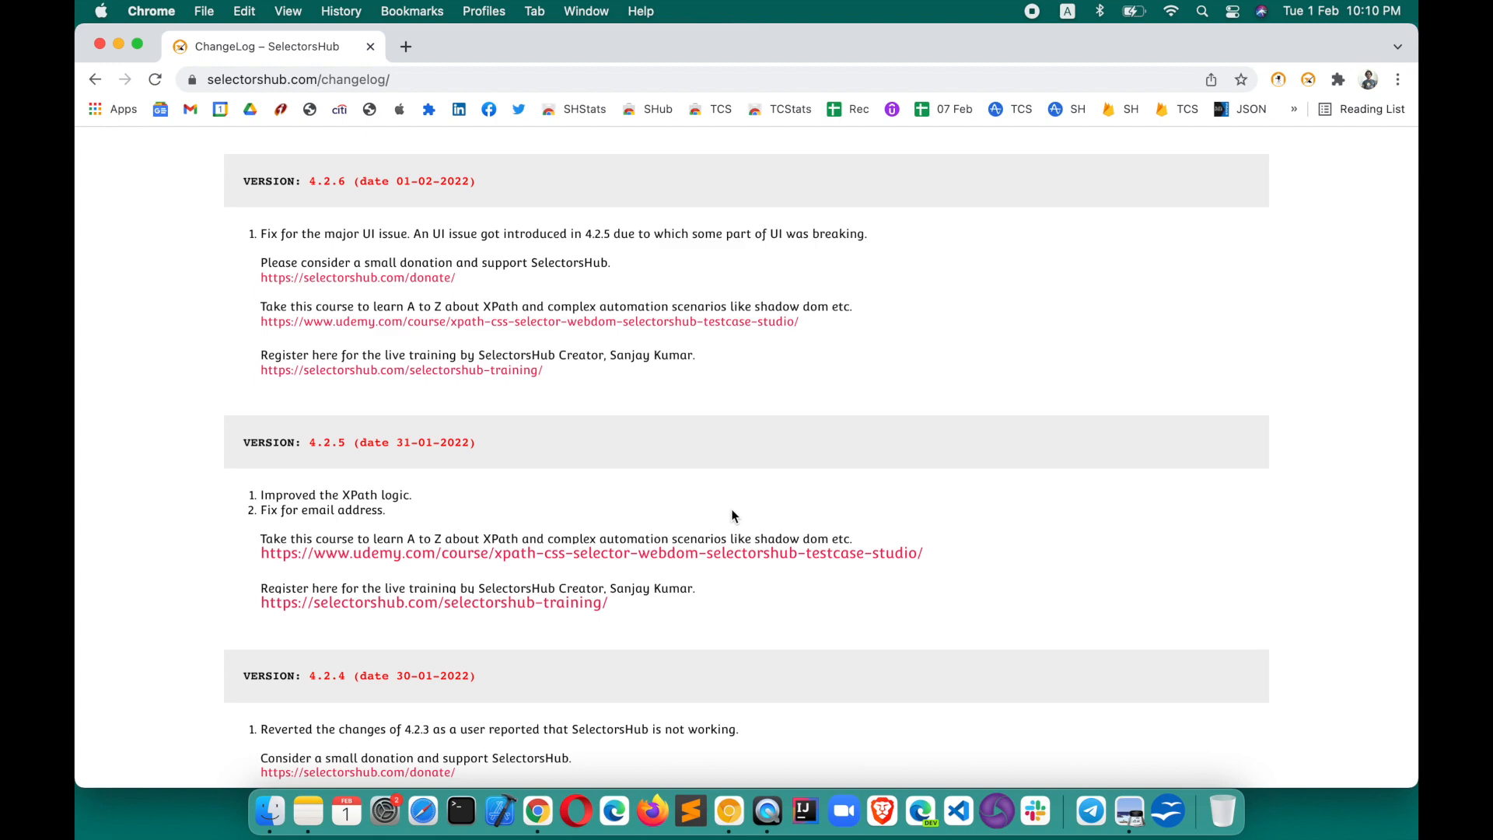
{"action": "scroll", "scroll_direction": "down", "scroll_amount": 3}
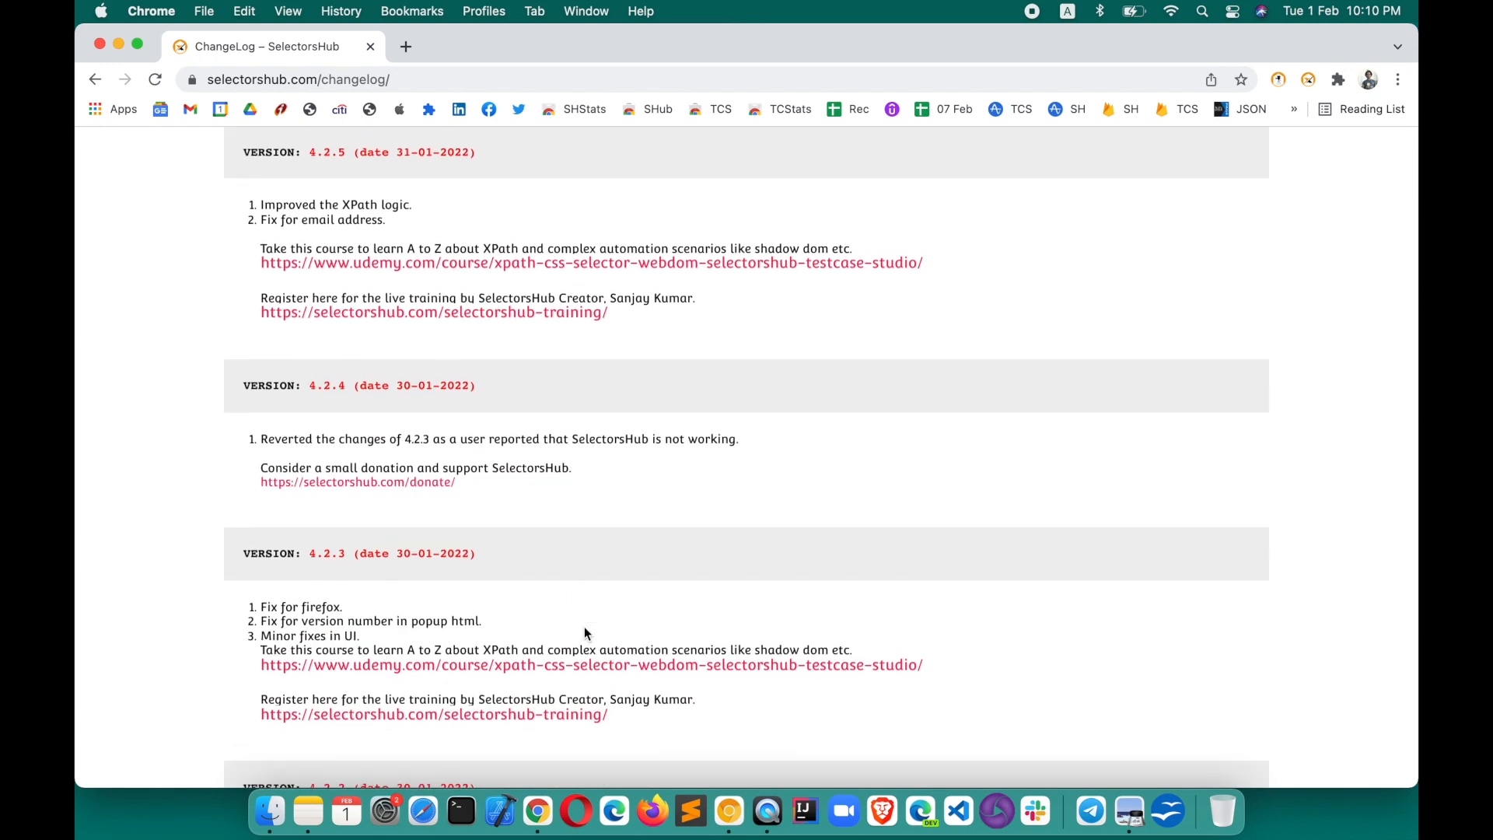
{"action": "scroll", "scroll_direction": "down", "scroll_amount": 3}
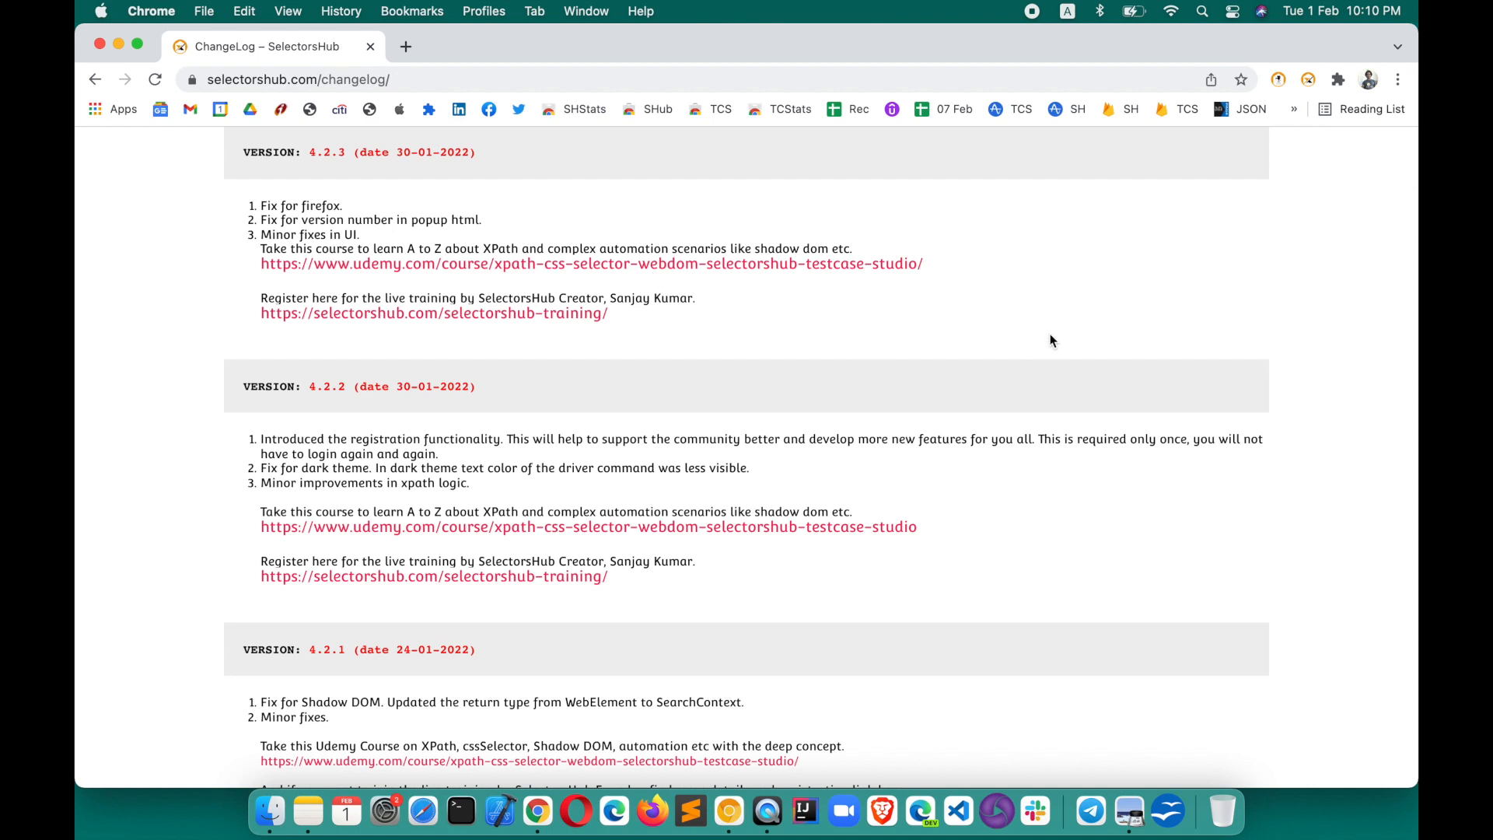
{"action": "right_click", "coordinate": [1052, 341]}
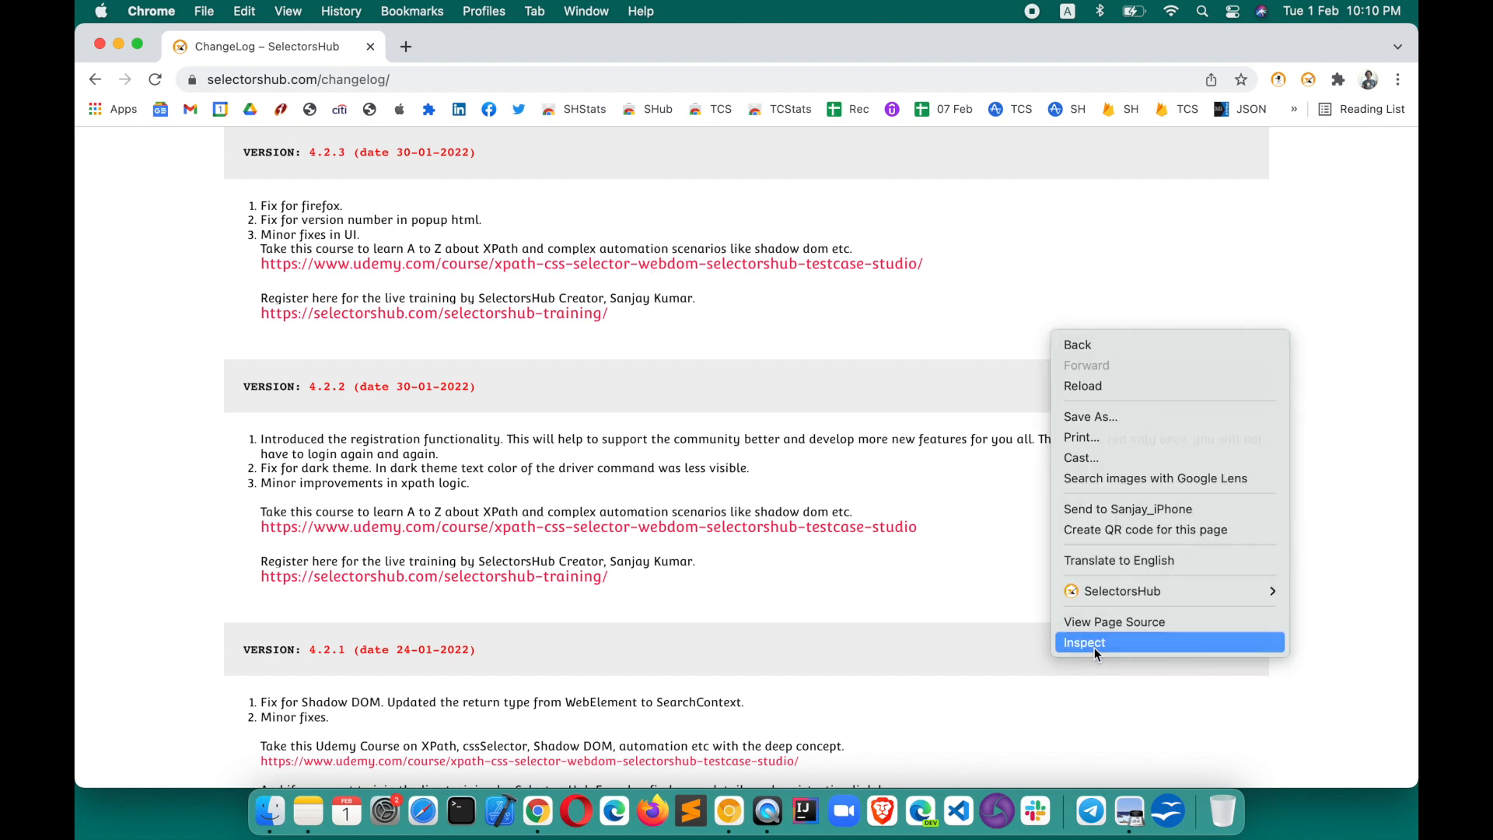
- Inspect a changelog version entry and open the TestCase Studio changelog tab
{"action": "left_click", "coordinate": [1083, 641]}
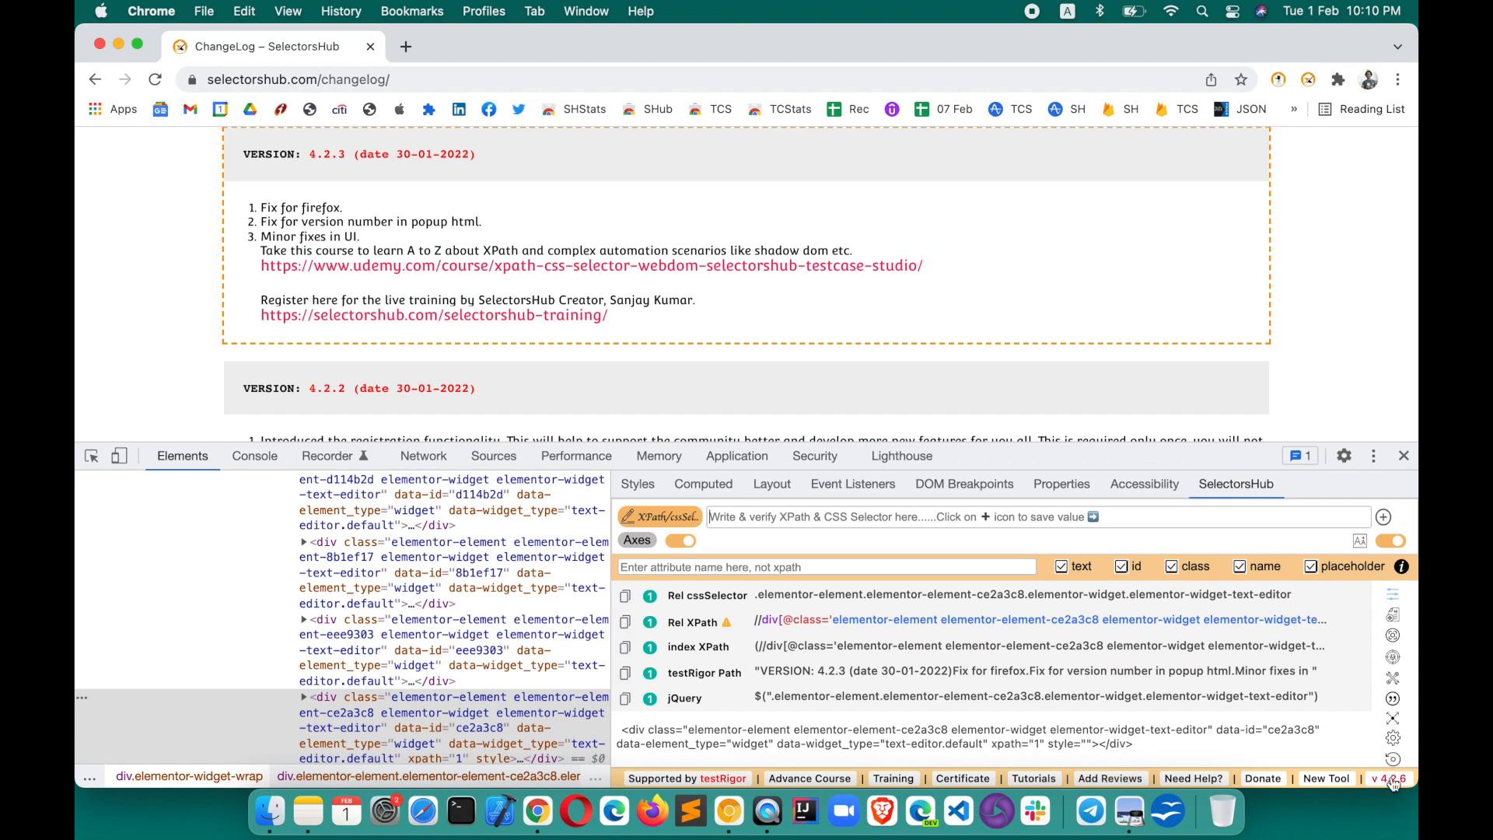
{"action": "left_click", "coordinate": [627, 46]}
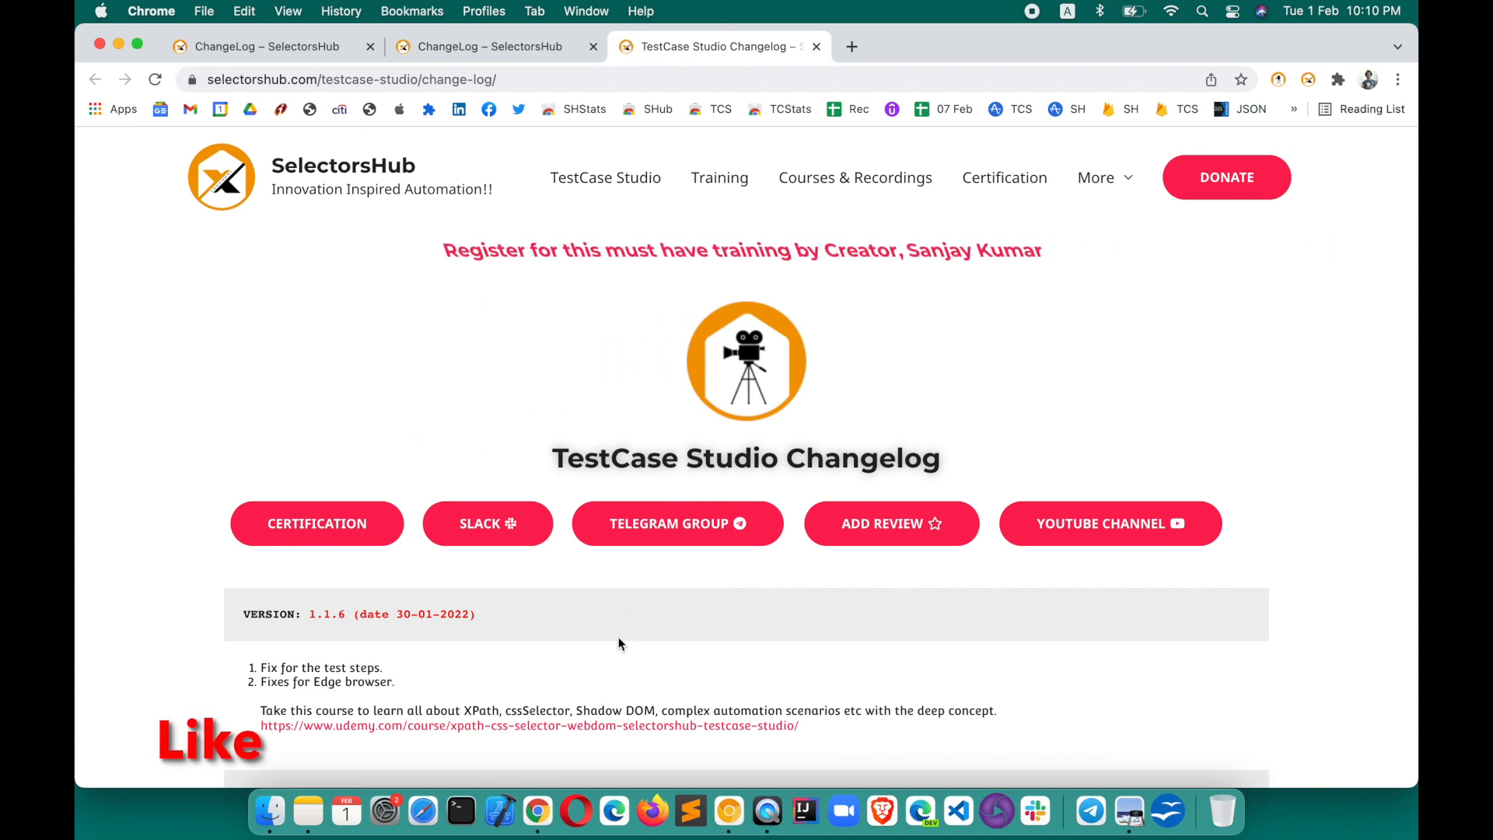
- Scroll the TestCase Studio changelog, then reach the training page via Courses & Recordings
{"action": "scroll", "scroll_direction": "down", "scroll_amount": 3}
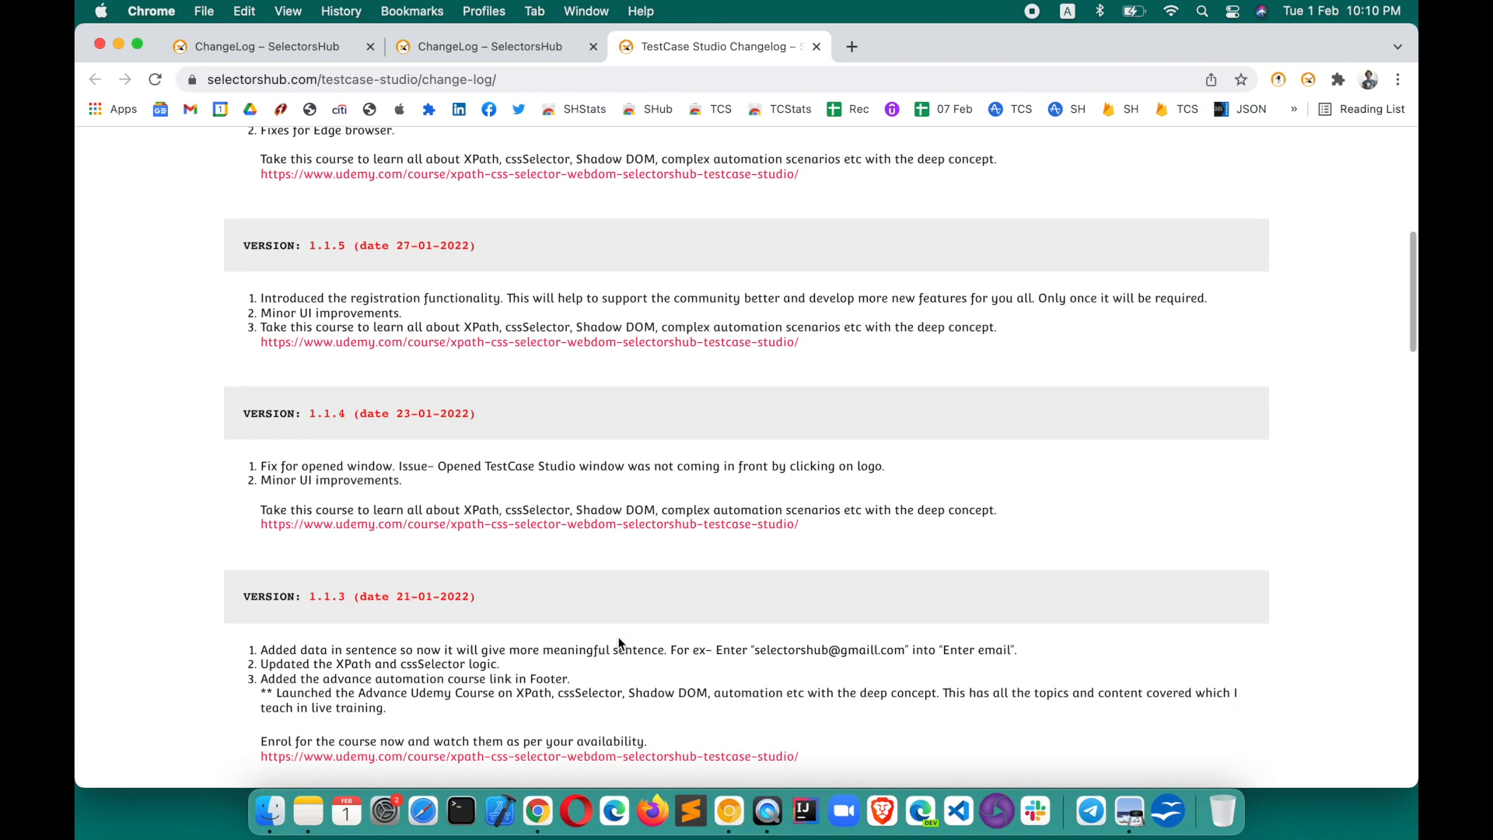
{"action": "scroll", "scroll_direction": "down", "scroll_amount": 3}
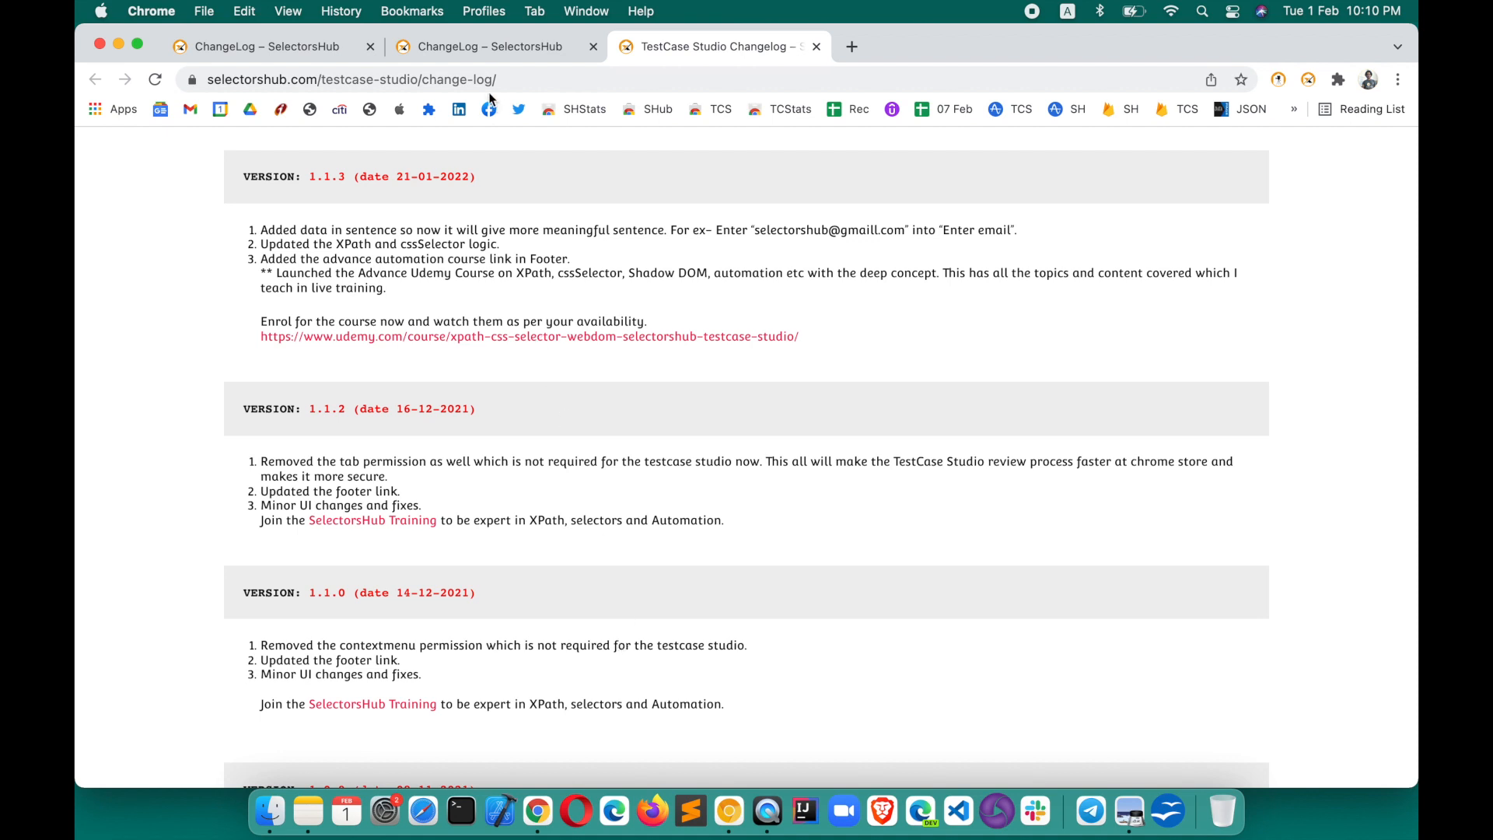
{"action": "left_click", "coordinate": [486, 45]}
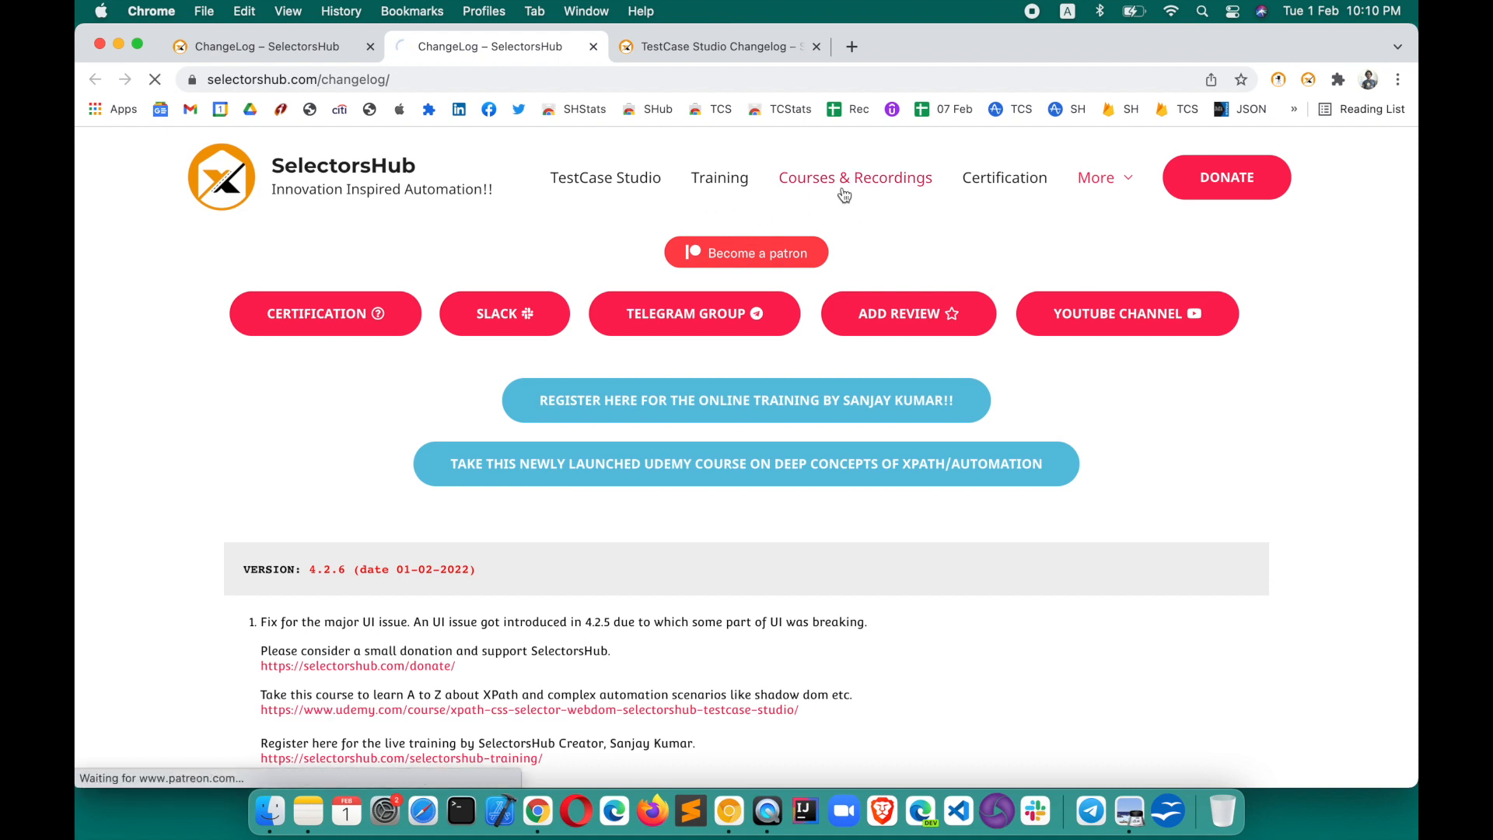
{"action": "left_click", "coordinate": [853, 177]}
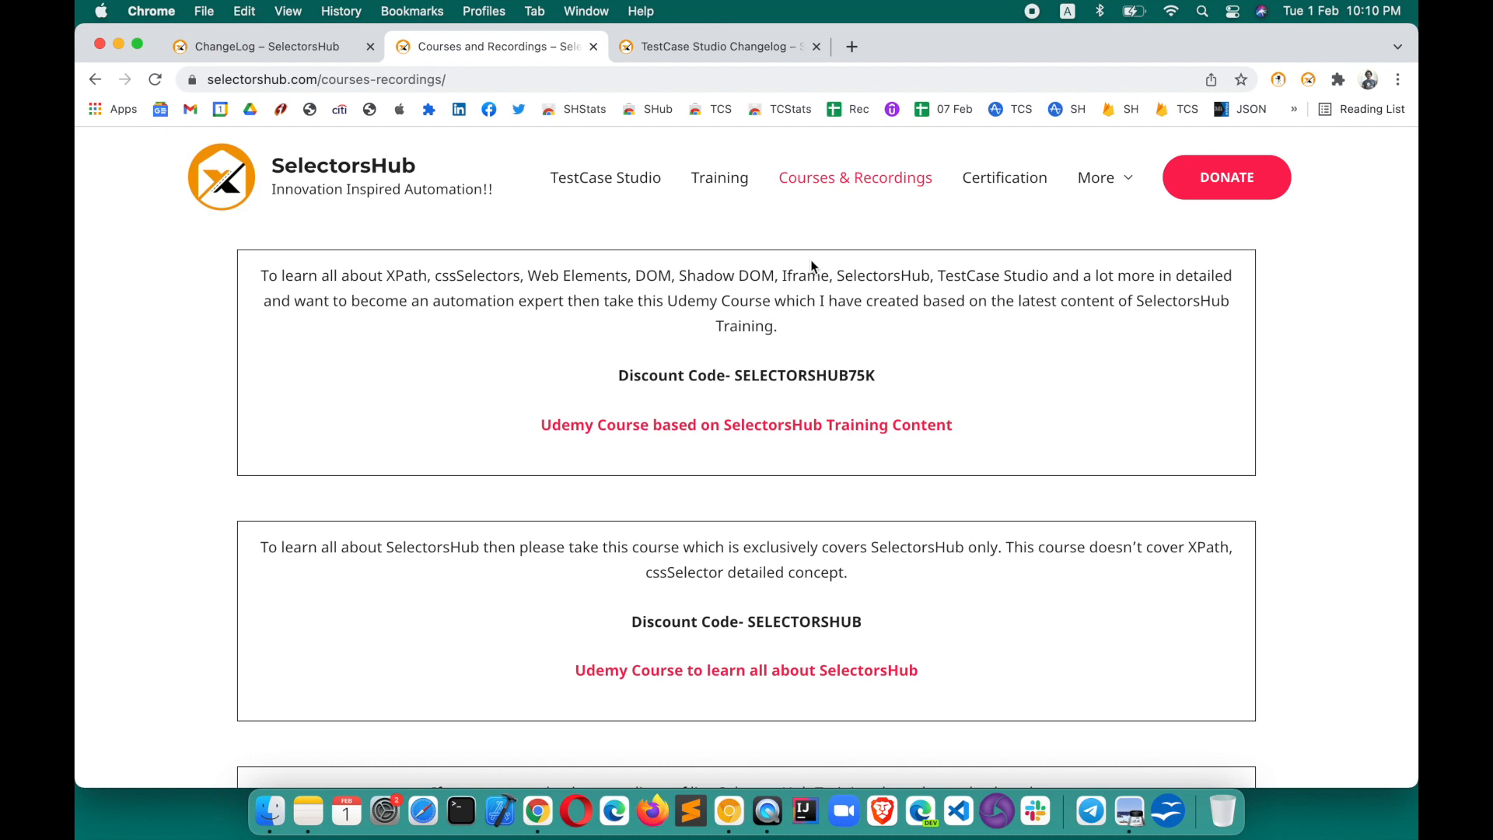
{"action": "mouse_move", "coordinate": [843, 168]}
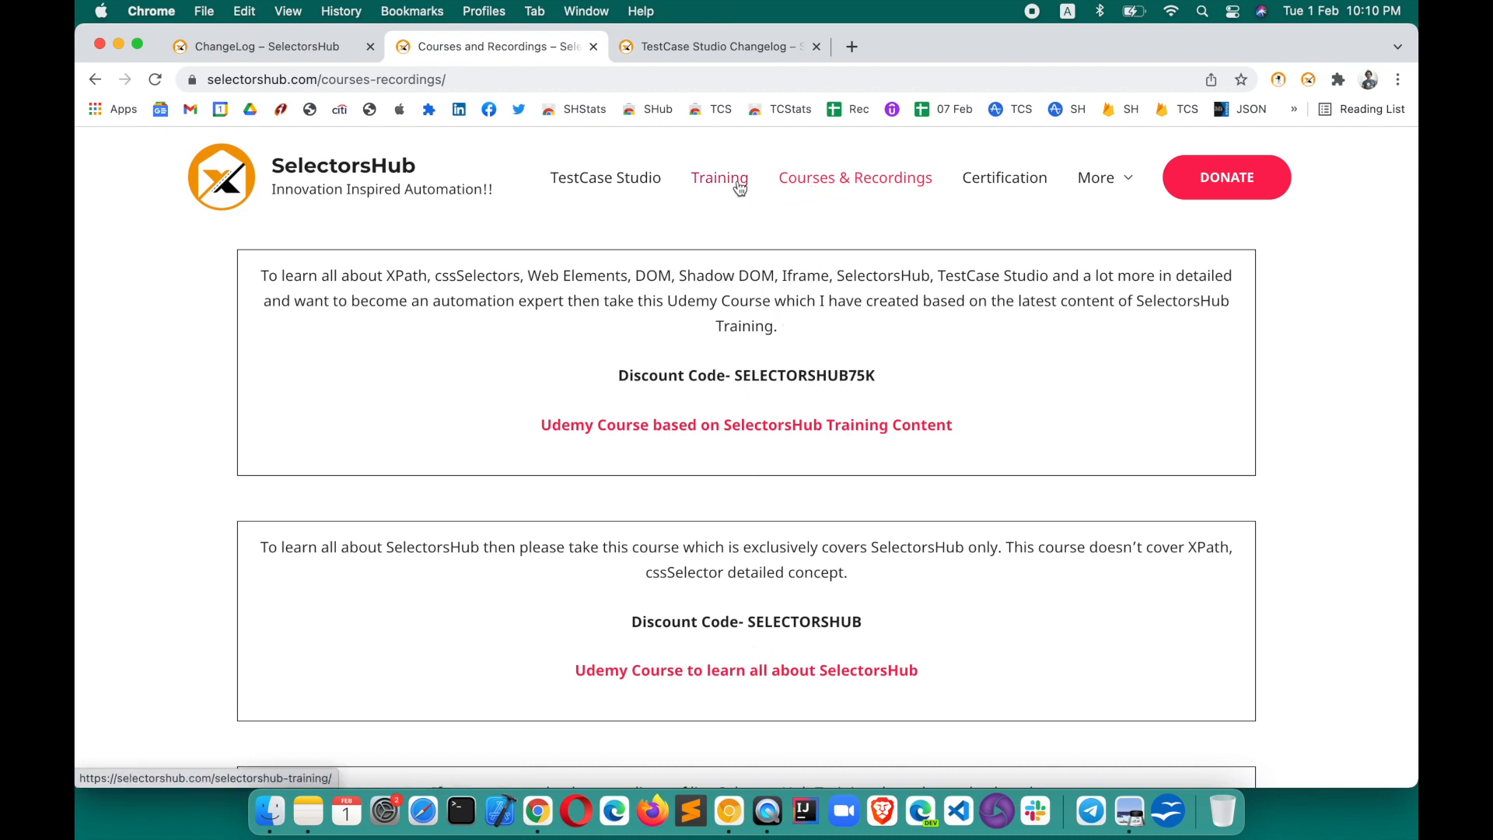
{"action": "left_click", "coordinate": [719, 178]}
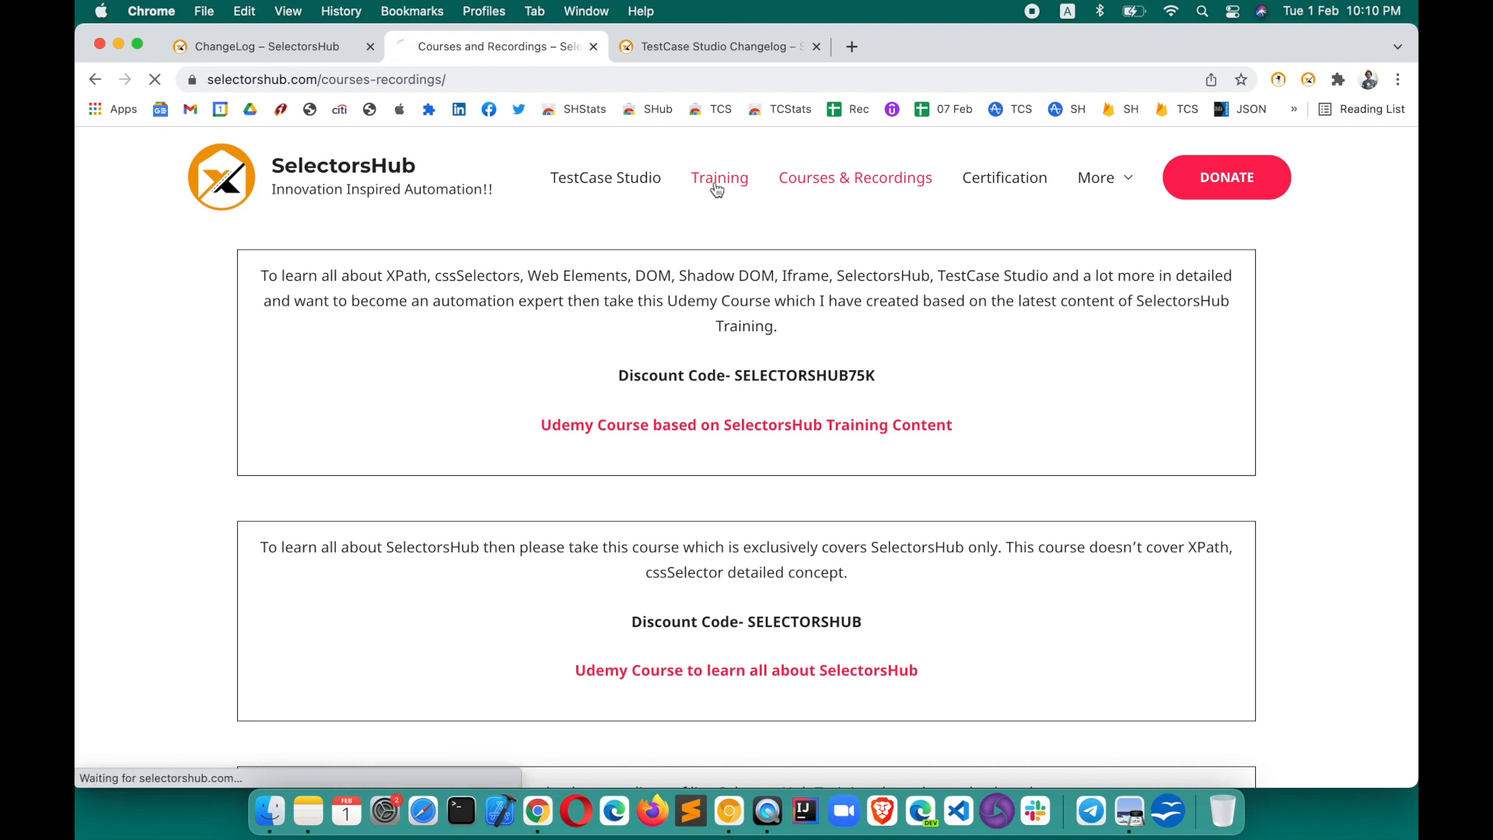
{"action": "left_click", "coordinate": [718, 177]}
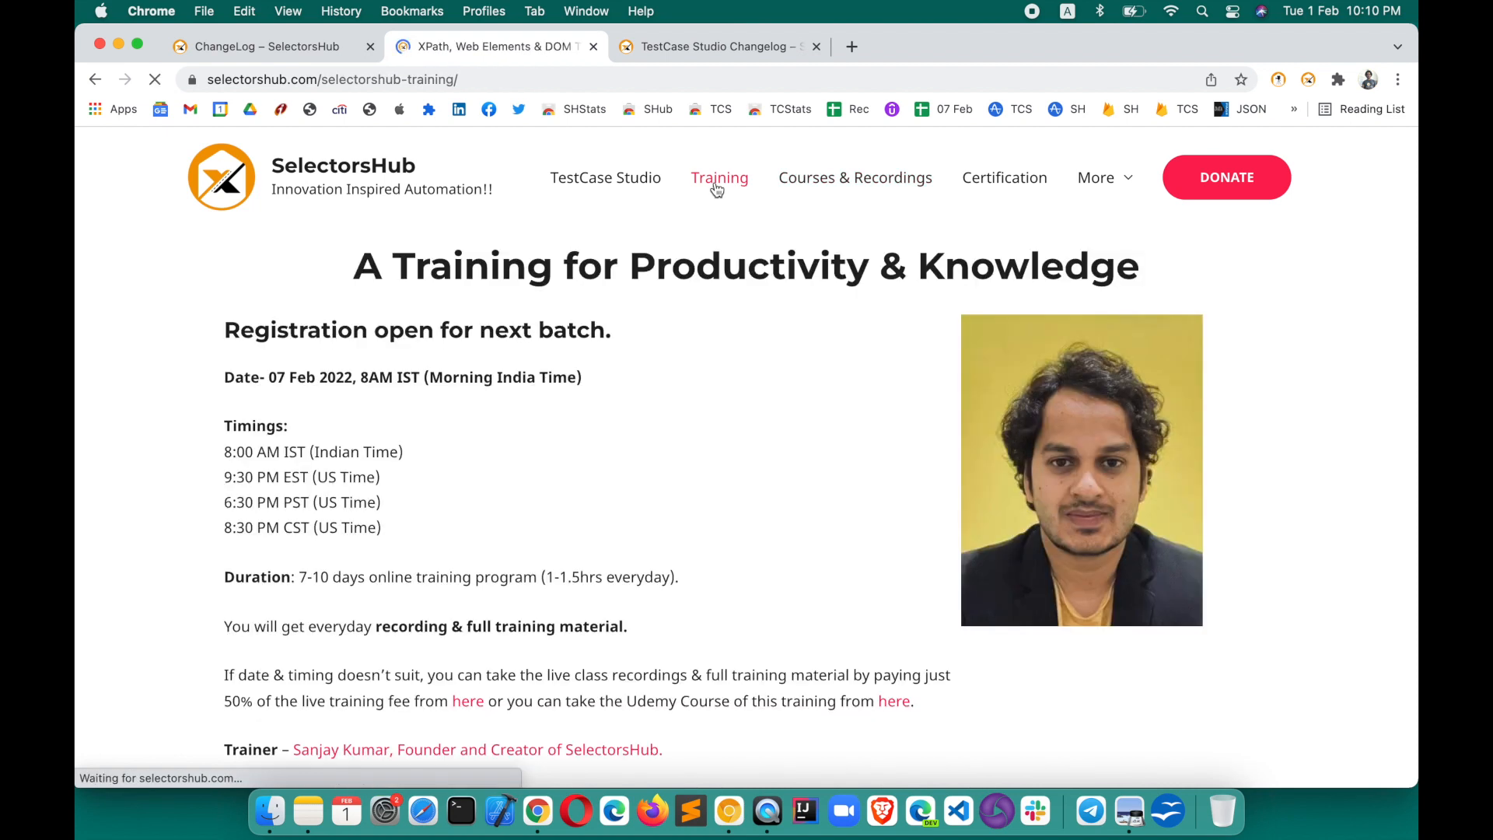